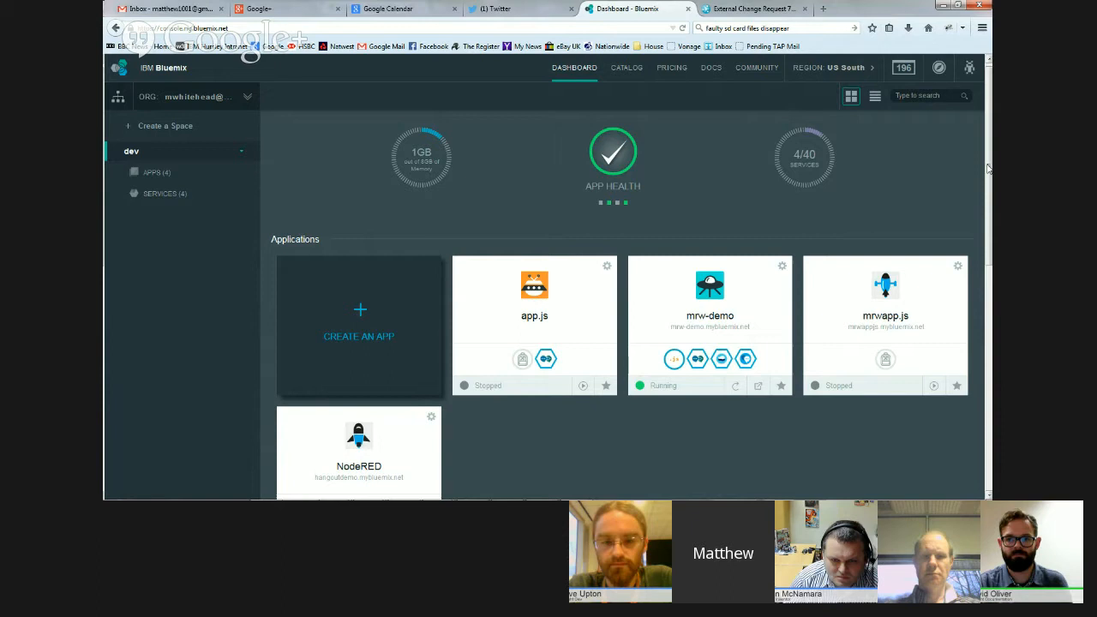
Scroll down the Bluemix dashboard to reach the NodeRED app tile.
scroll("down", 3)
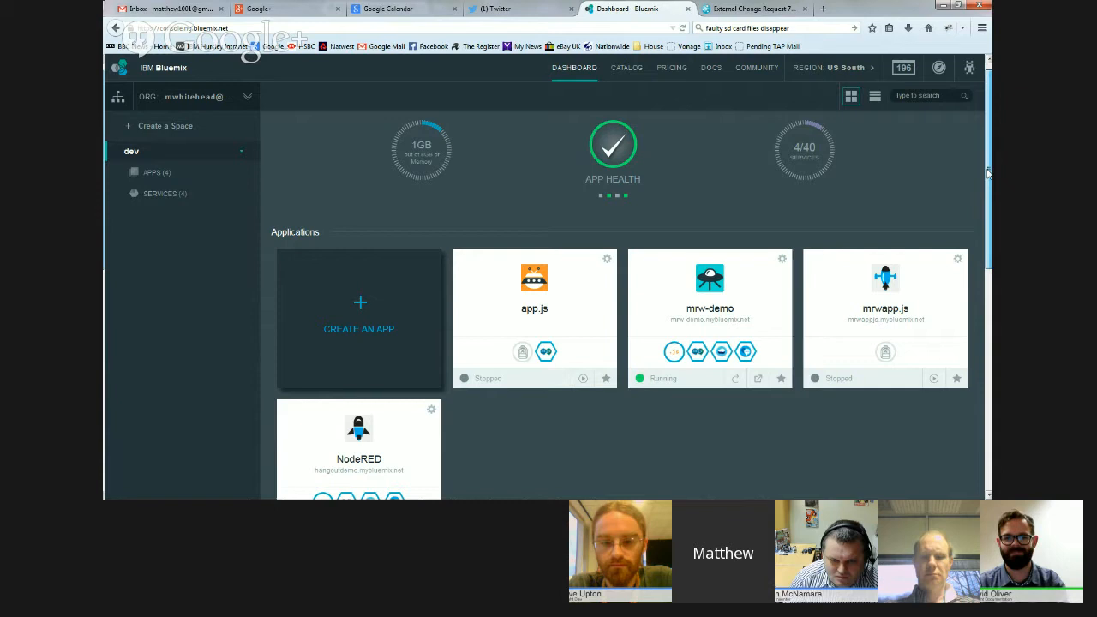
scroll("down", 3)
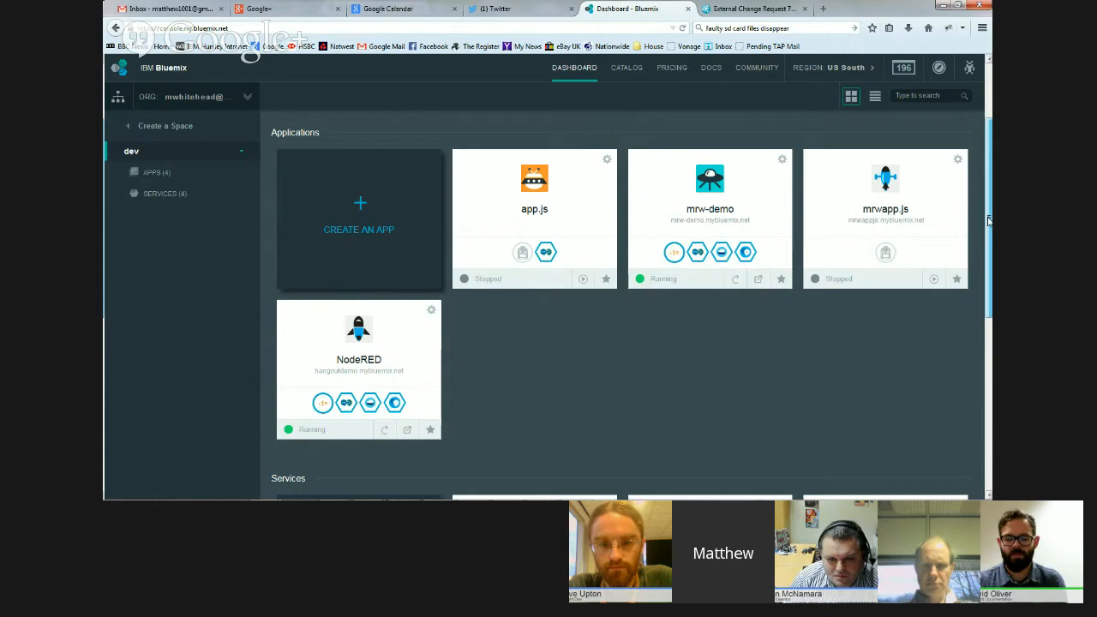
scroll("down", 3)
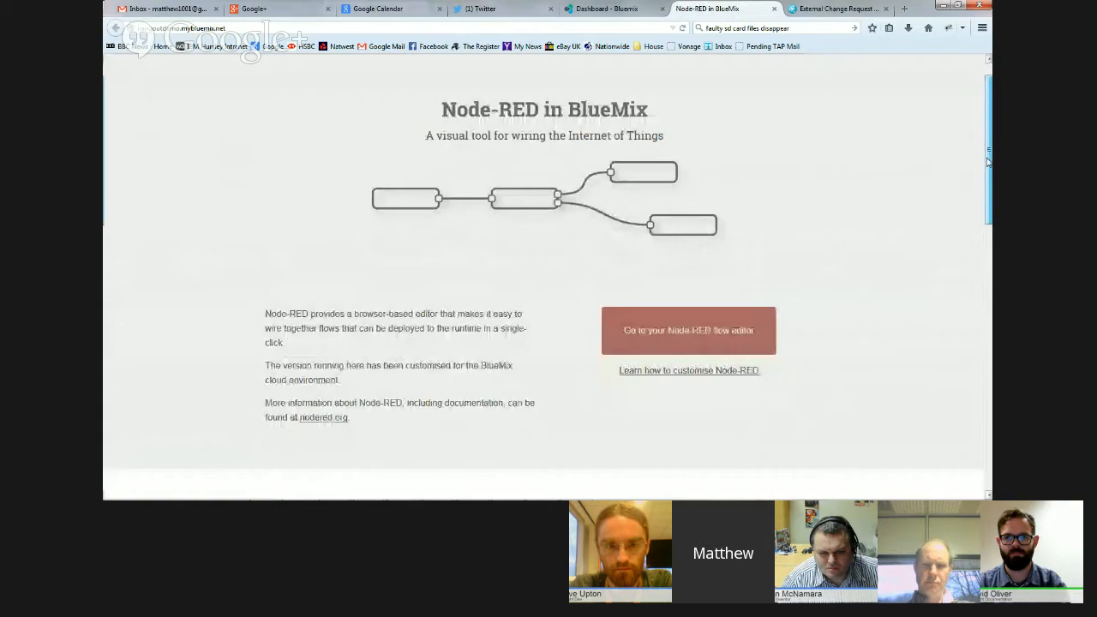
Go to the Node-RED flow editor from the welcome page.
left_click(688, 369)
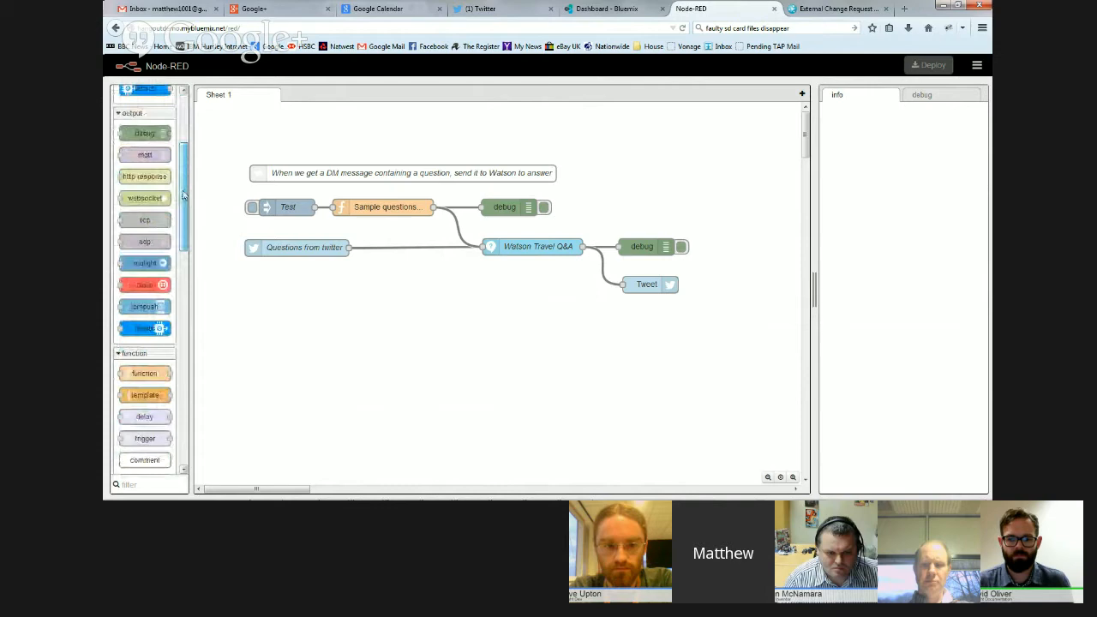
scroll("down", 3)
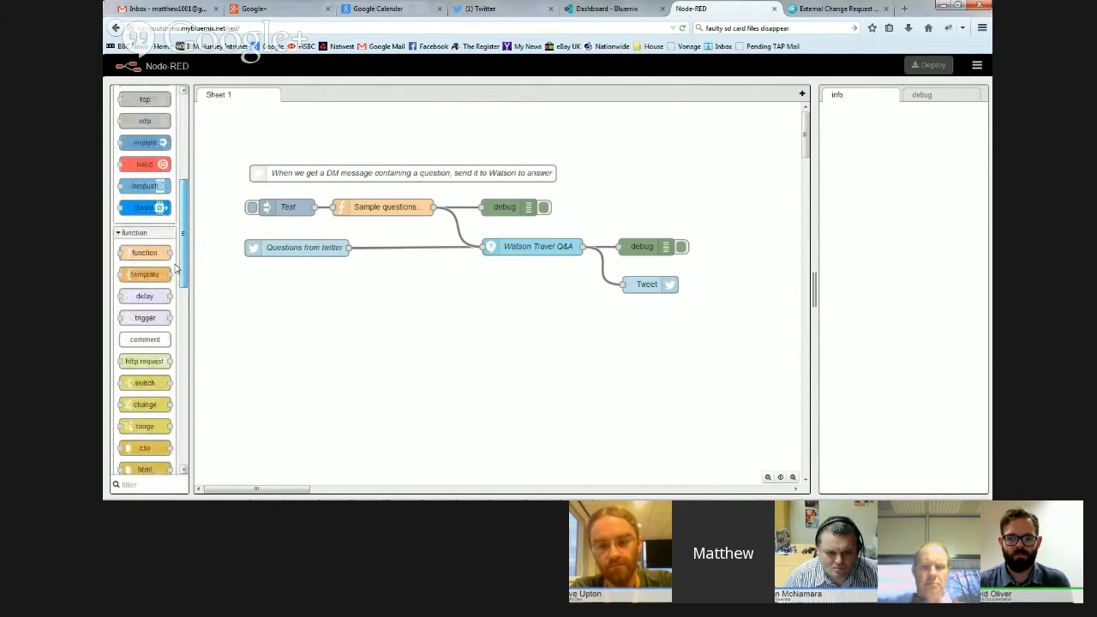
scroll("down", 3)
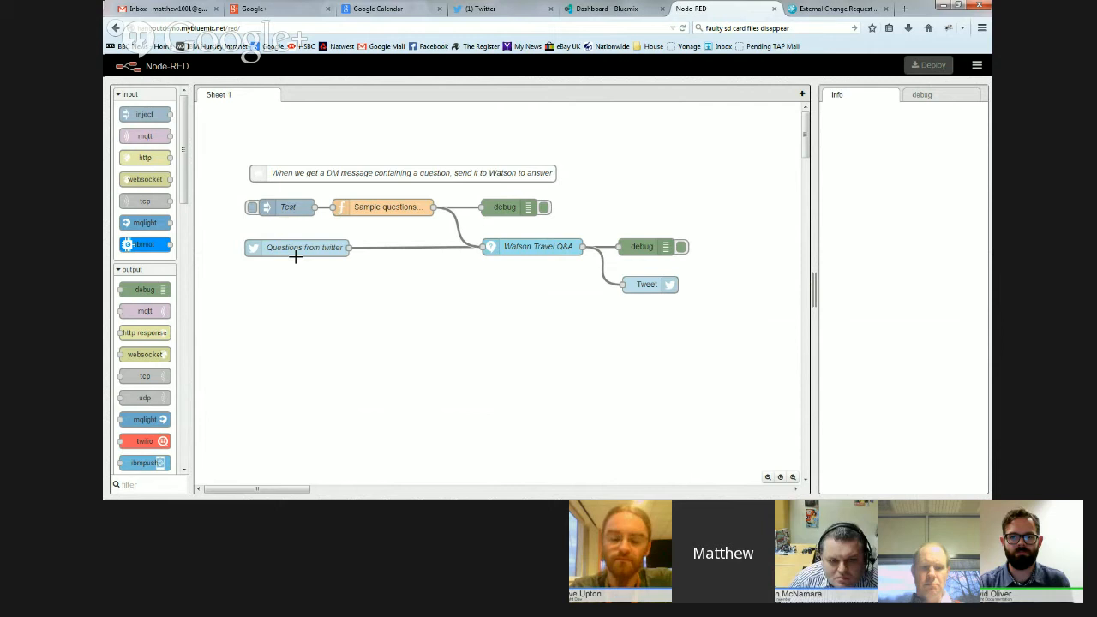
mouse_move(312, 273)
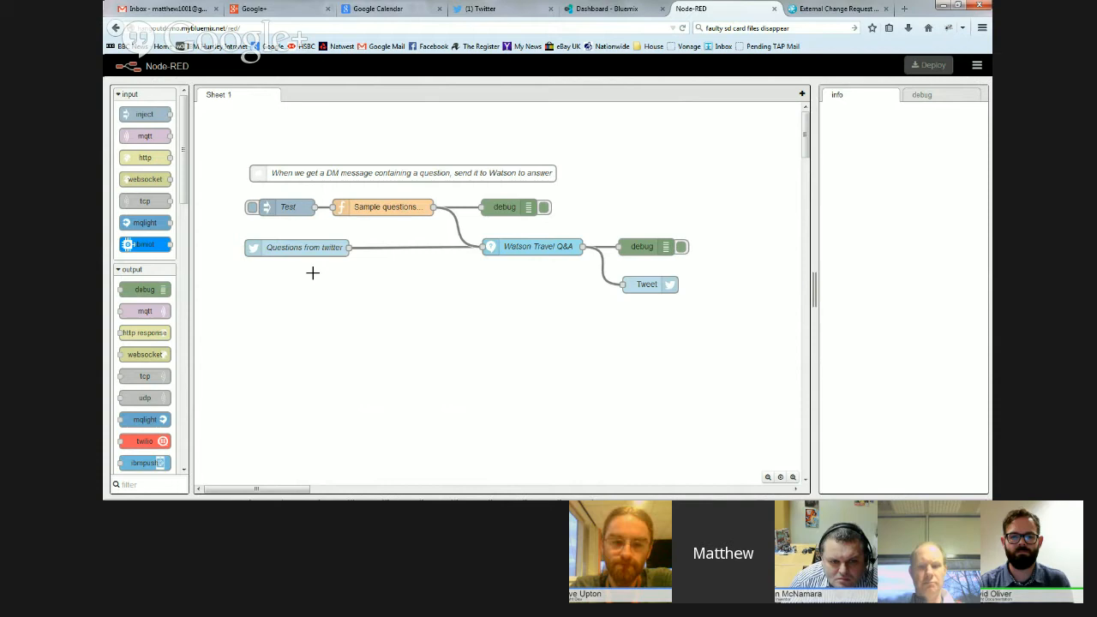
Inspect the 'Questions from twitter' node, then bring up the Watson Travel Q&A node settings.
double_click(304, 247)
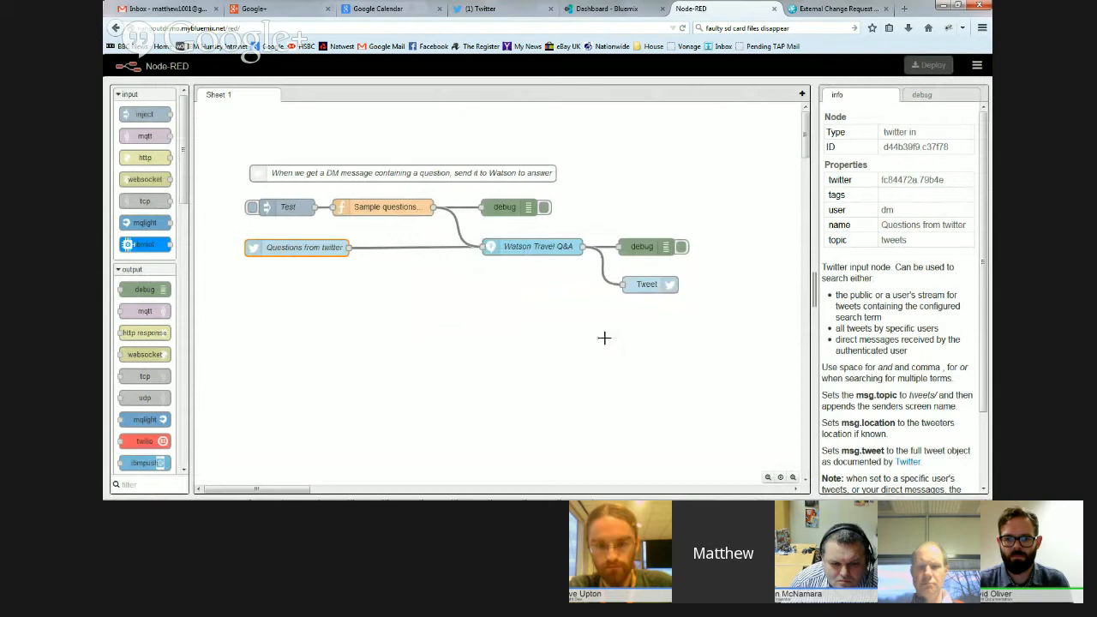
double_click(532, 246)
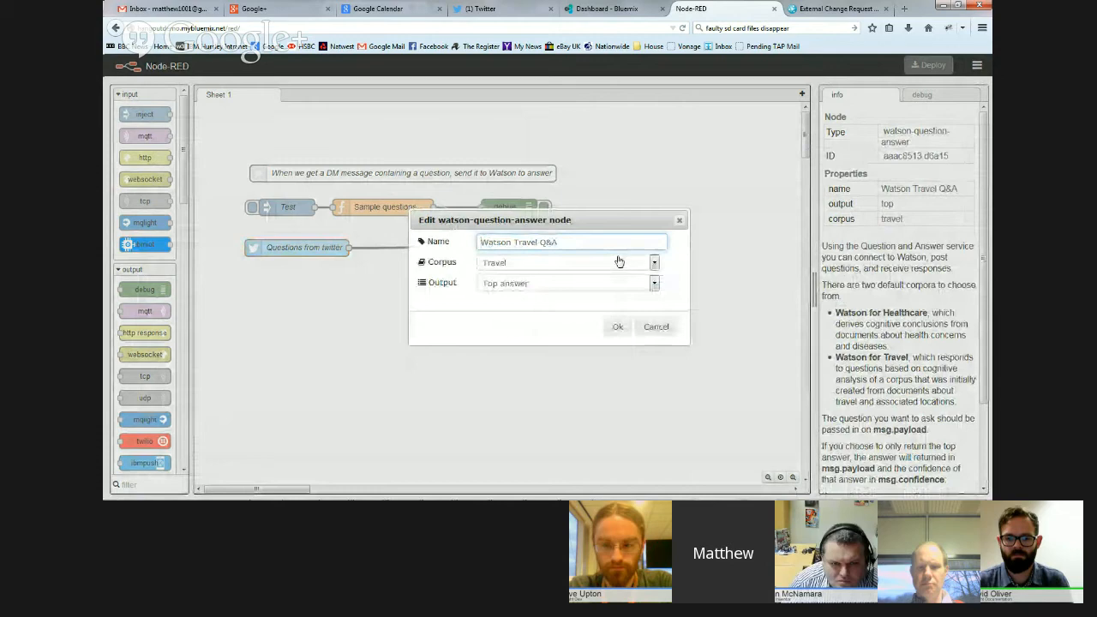
Review the Healthcare and Travel corpus options, keep Travel, and cancel without changes.
left_click(654, 262)
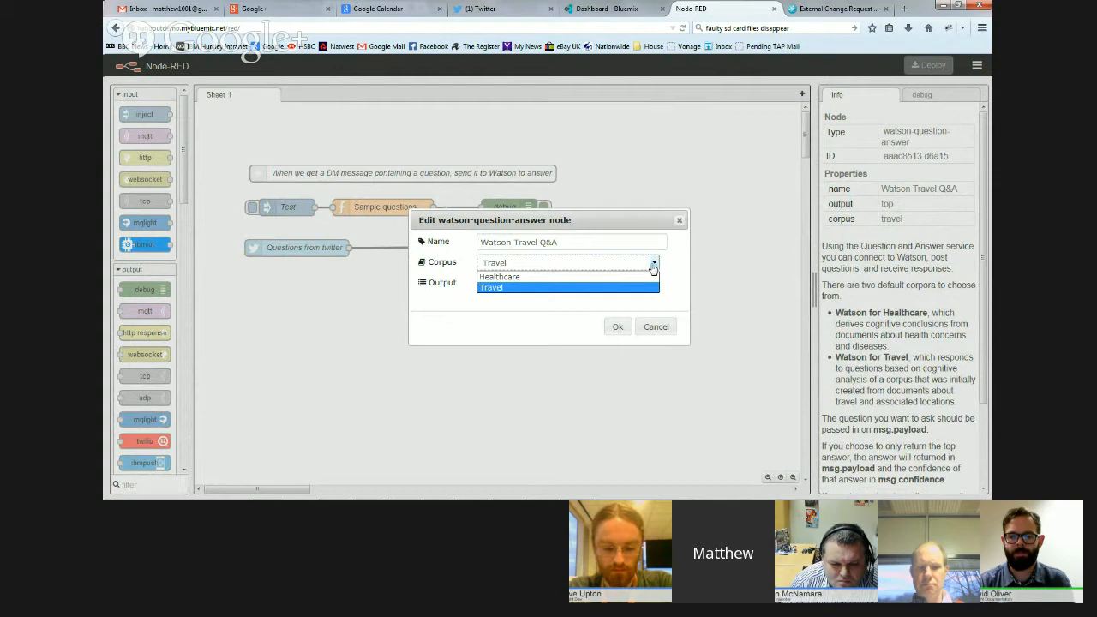
mouse_move(663, 268)
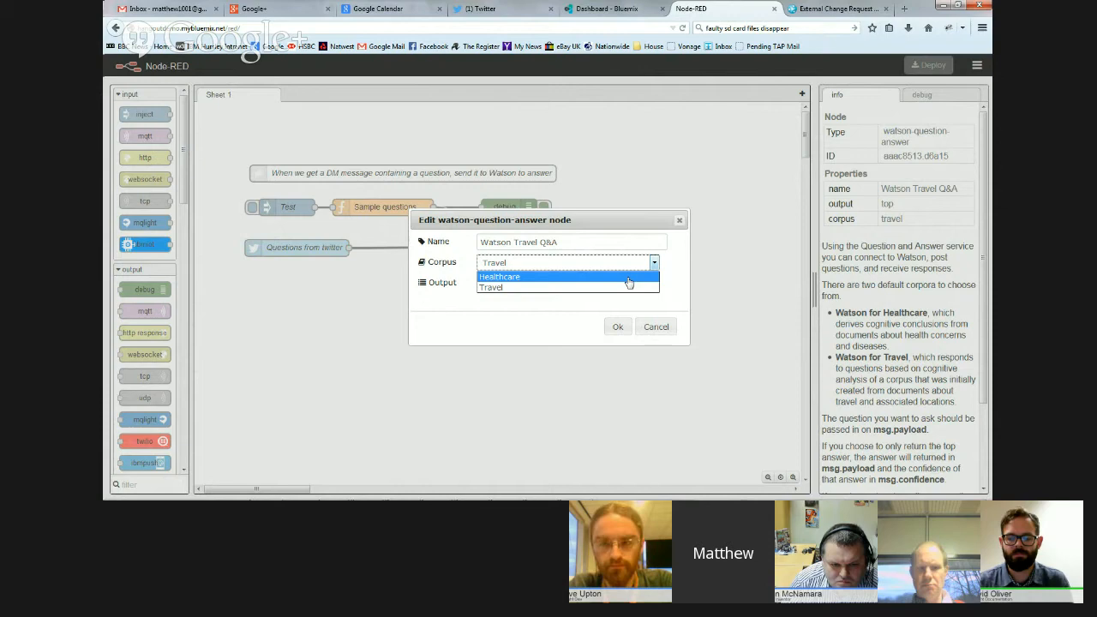
left_click(491, 287)
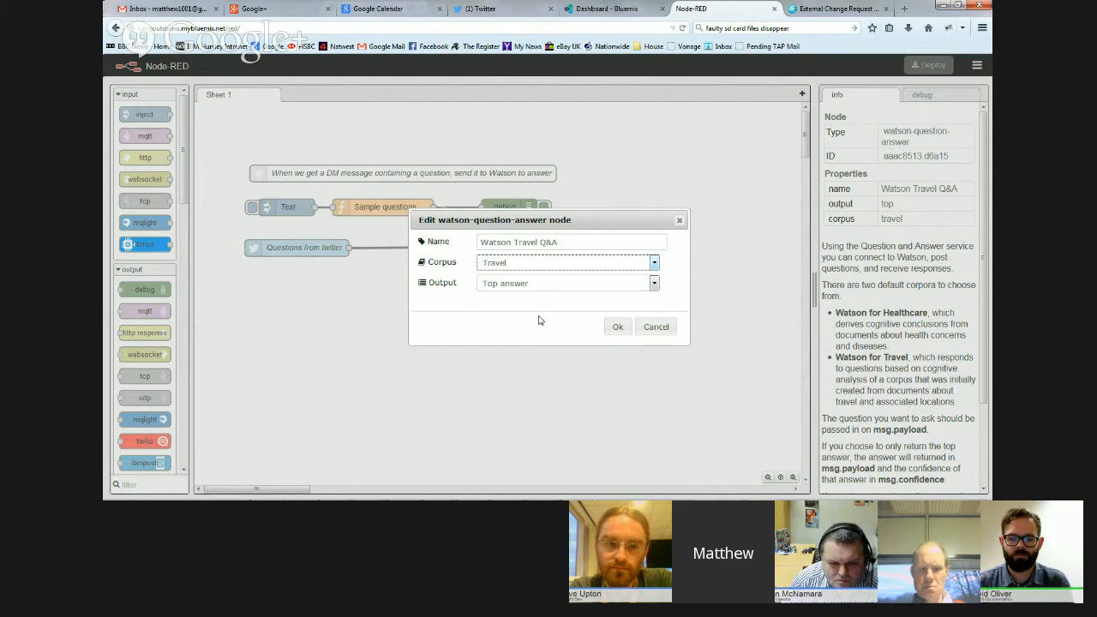
left_click(617, 327)
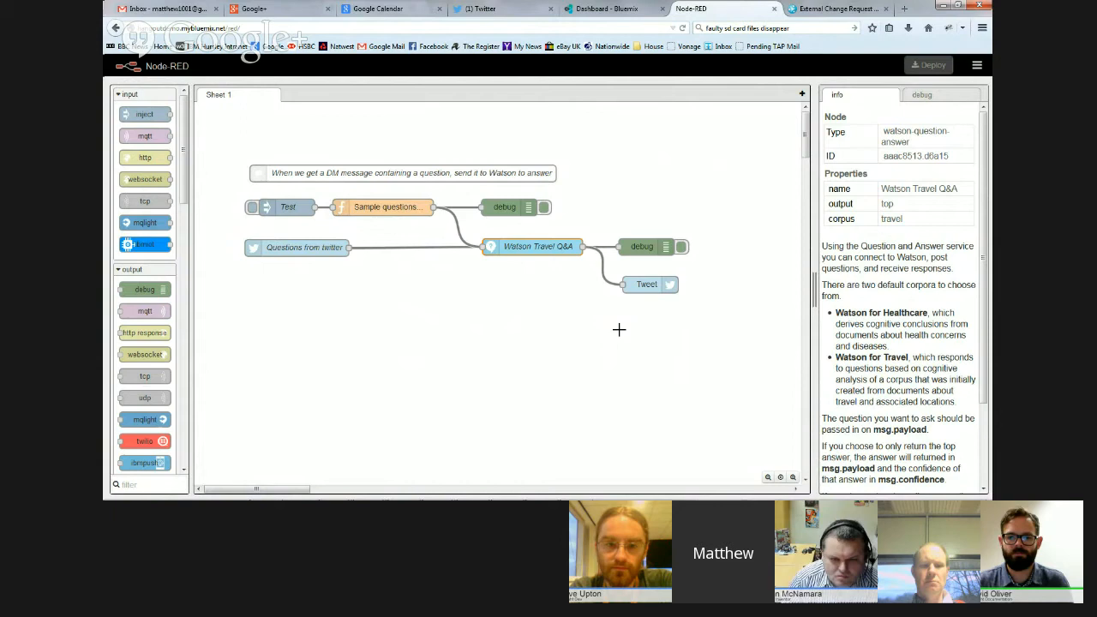
Select the Tweet output node and bring up its Twitter account settings.
left_click(647, 283)
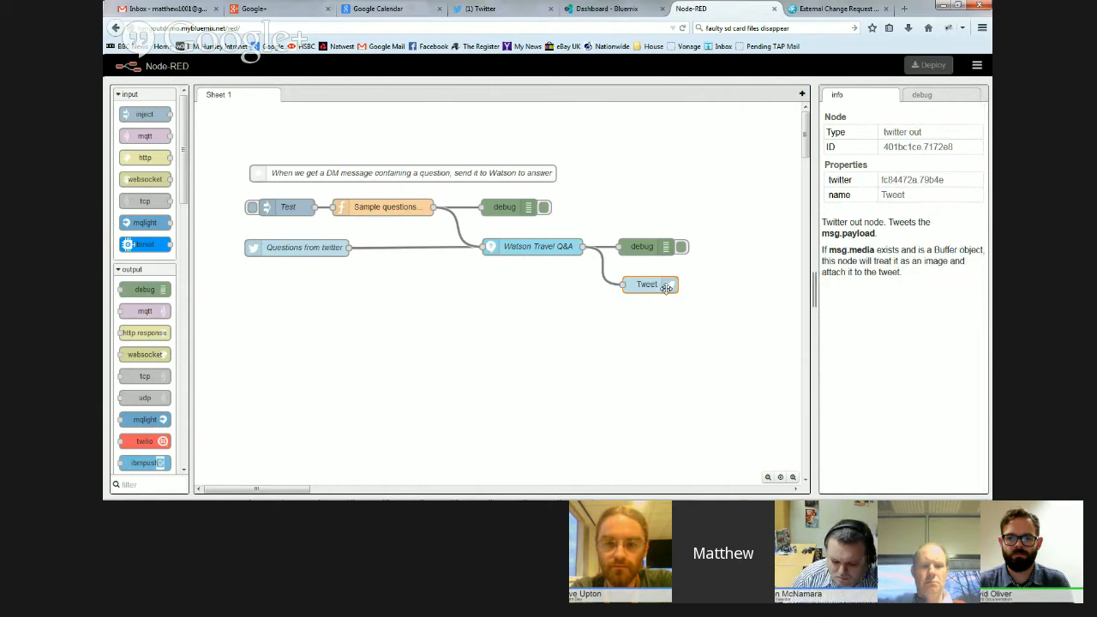
double_click(646, 284)
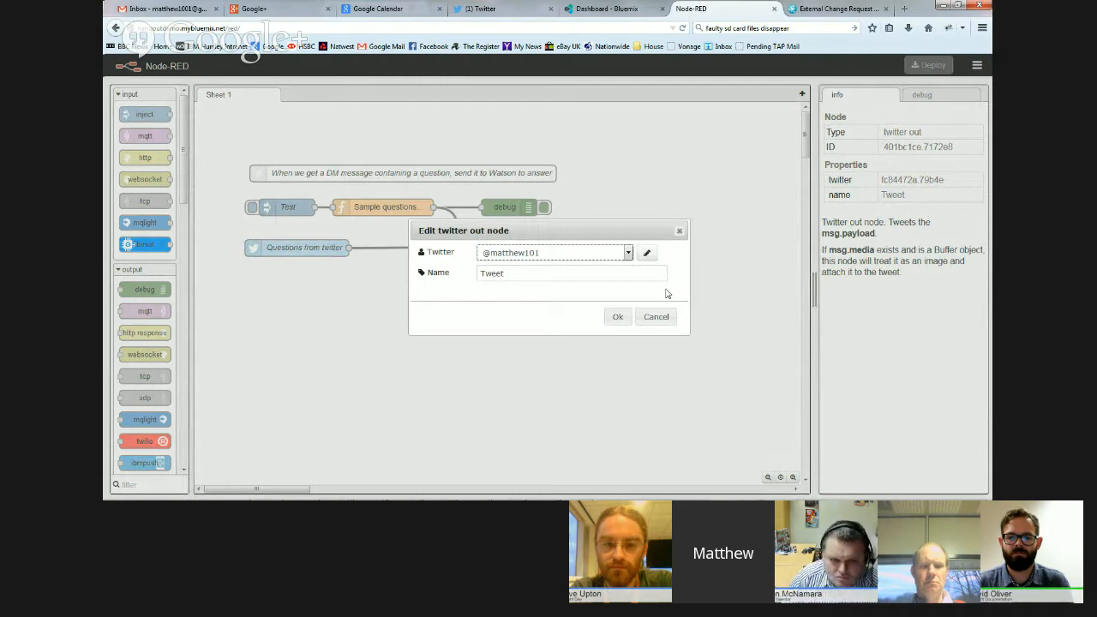
mouse_move(600, 295)
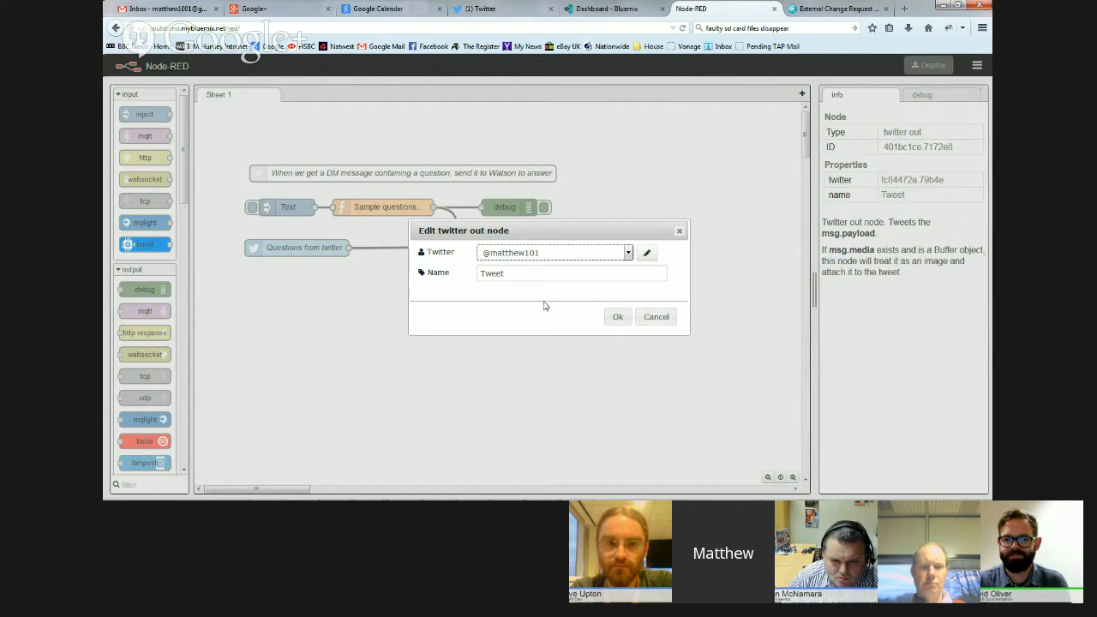
mouse_move(581, 299)
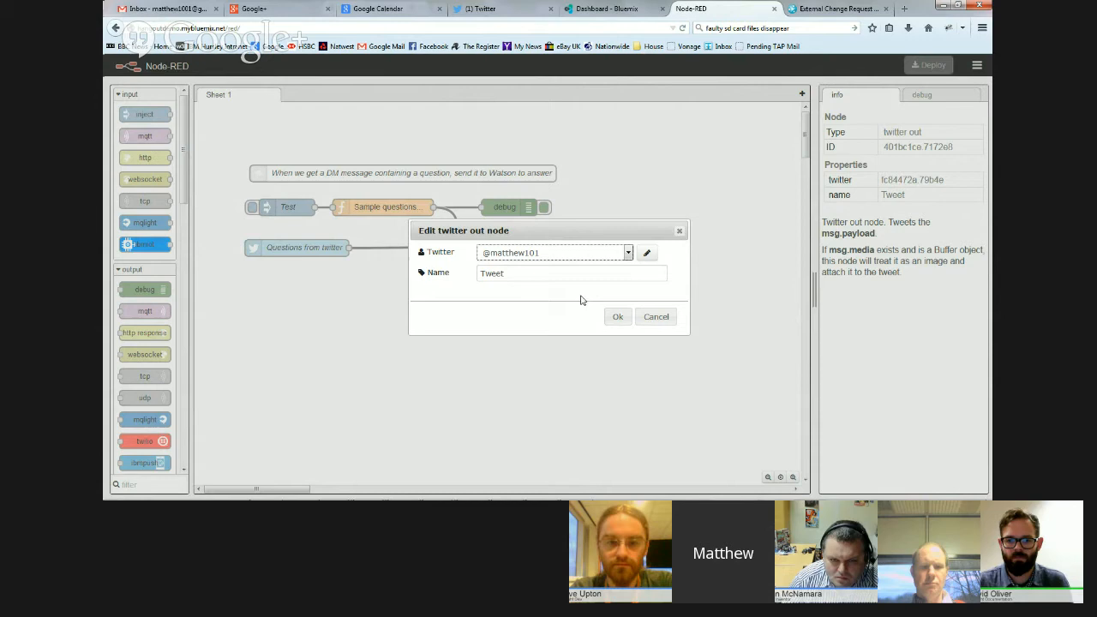
Close the Tweet node settings and locate which node produced Watson's Chile answer in debug.
left_click(617, 316)
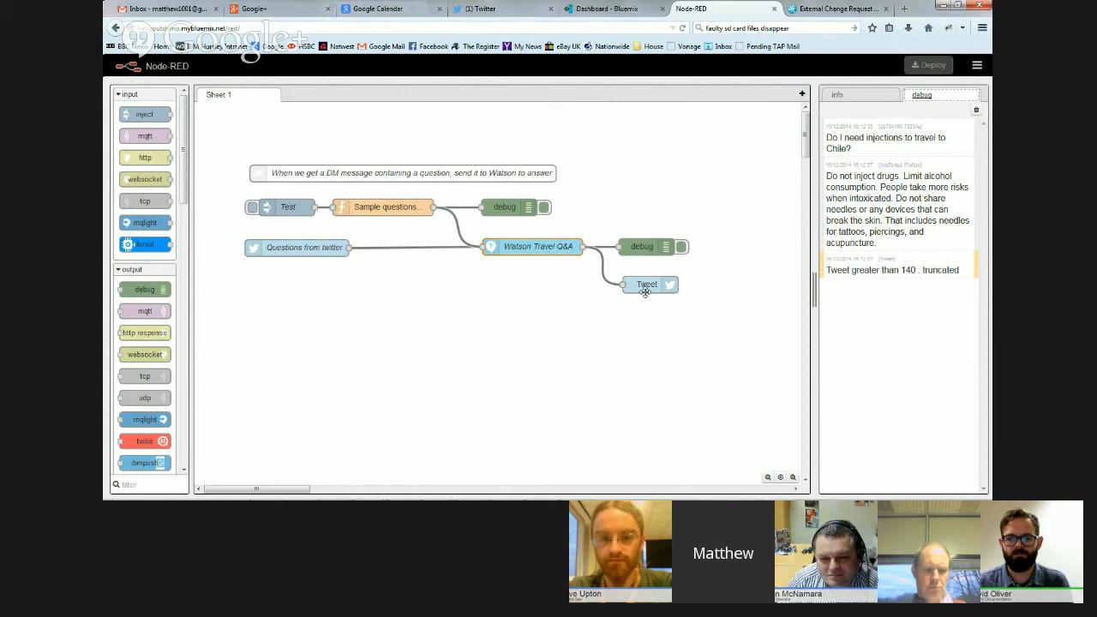
left_click(641, 247)
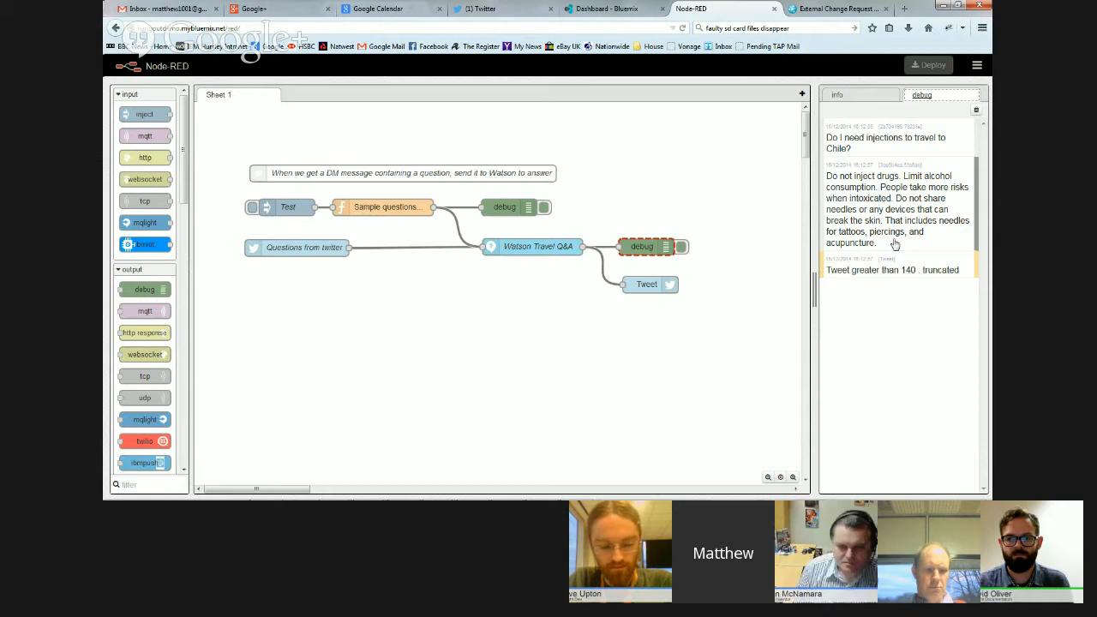
mouse_move(886, 247)
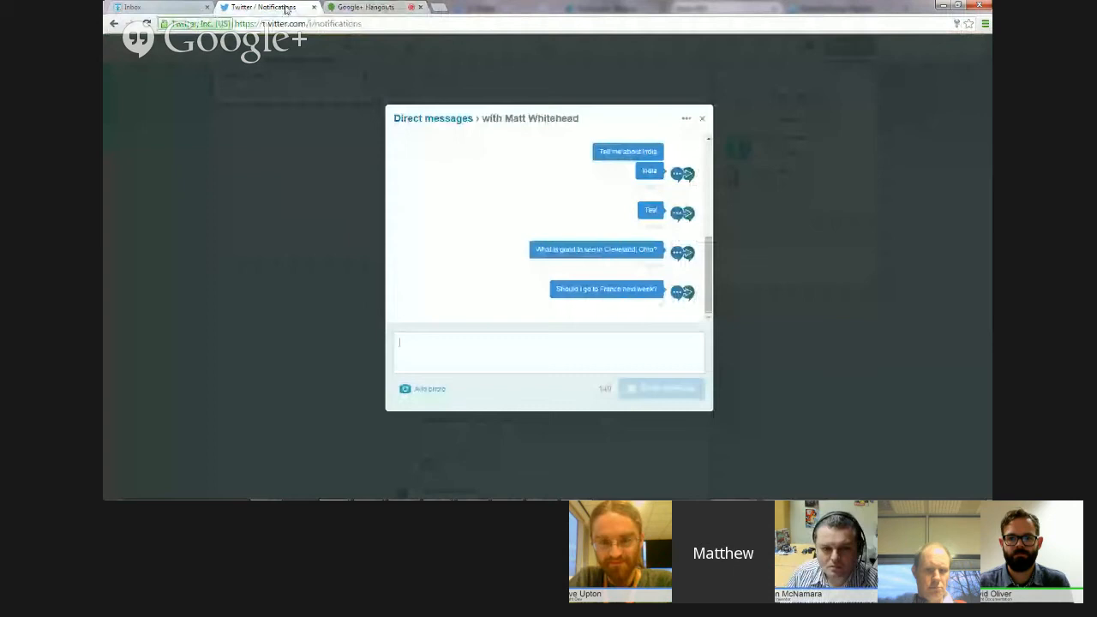
Close the open DM conversation and return to the Twitter home timeline.
left_click(702, 118)
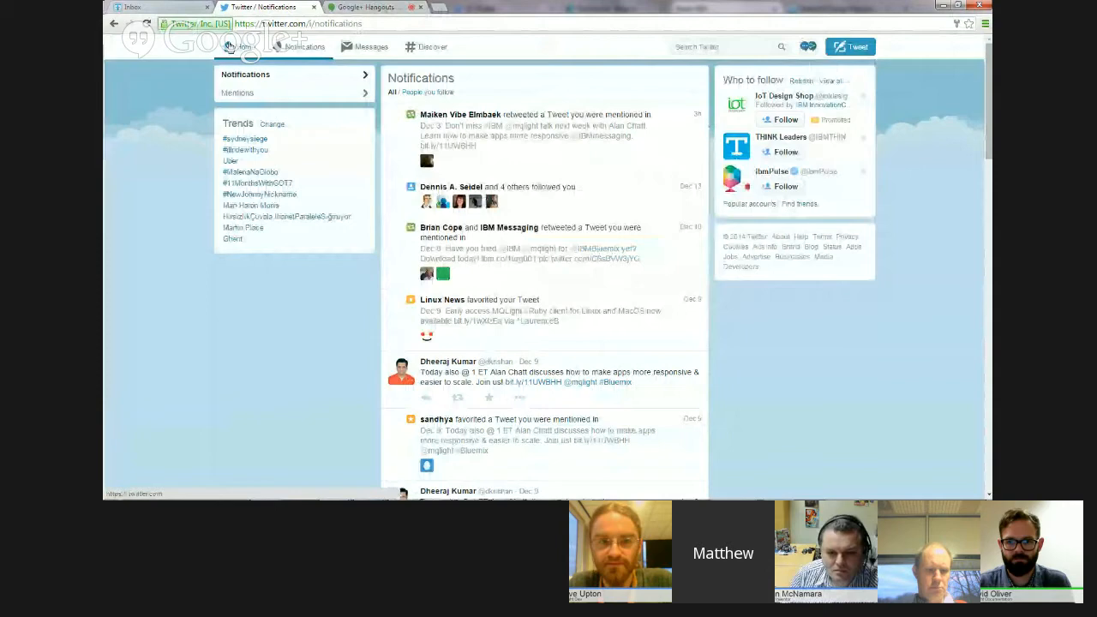
left_click(237, 46)
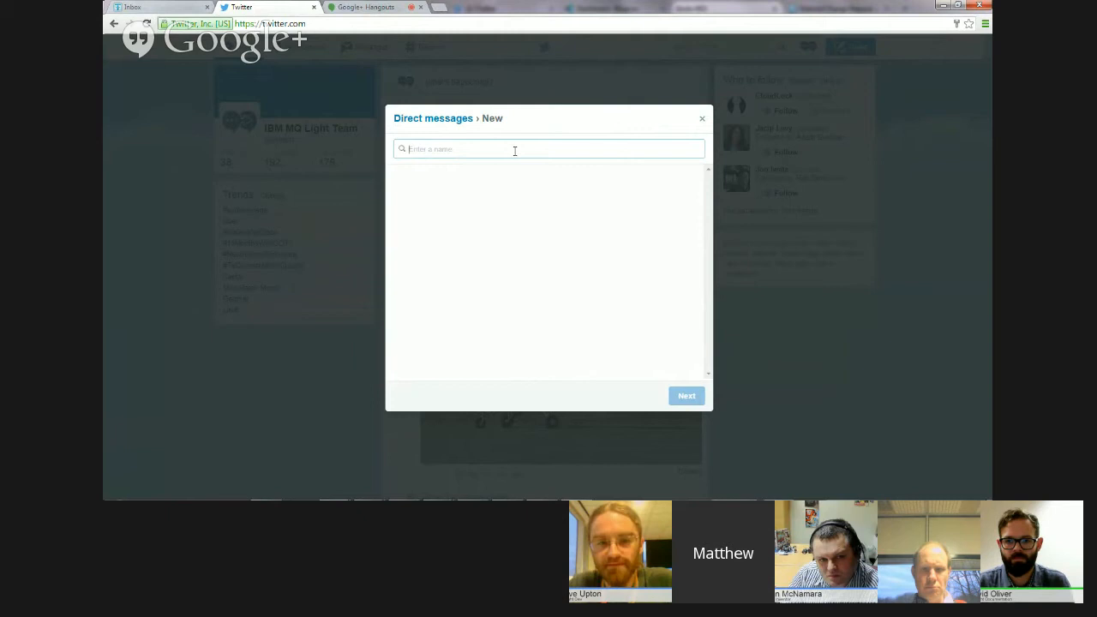
Send a DM to the matching contact asking where is best to visit in New York.
type("Where")
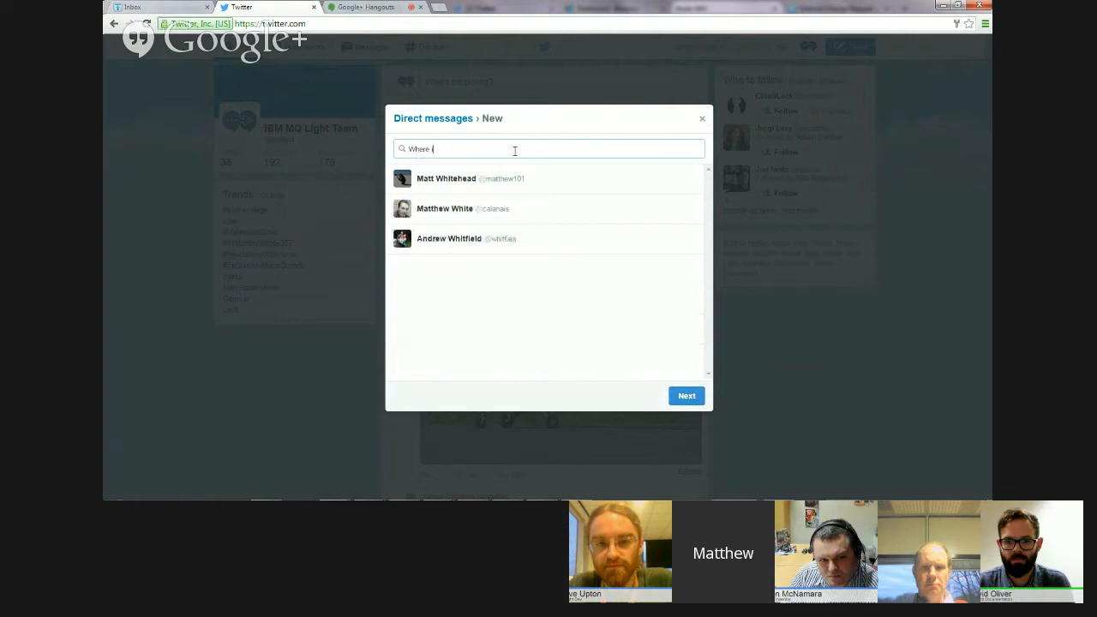
left_click(446, 178)
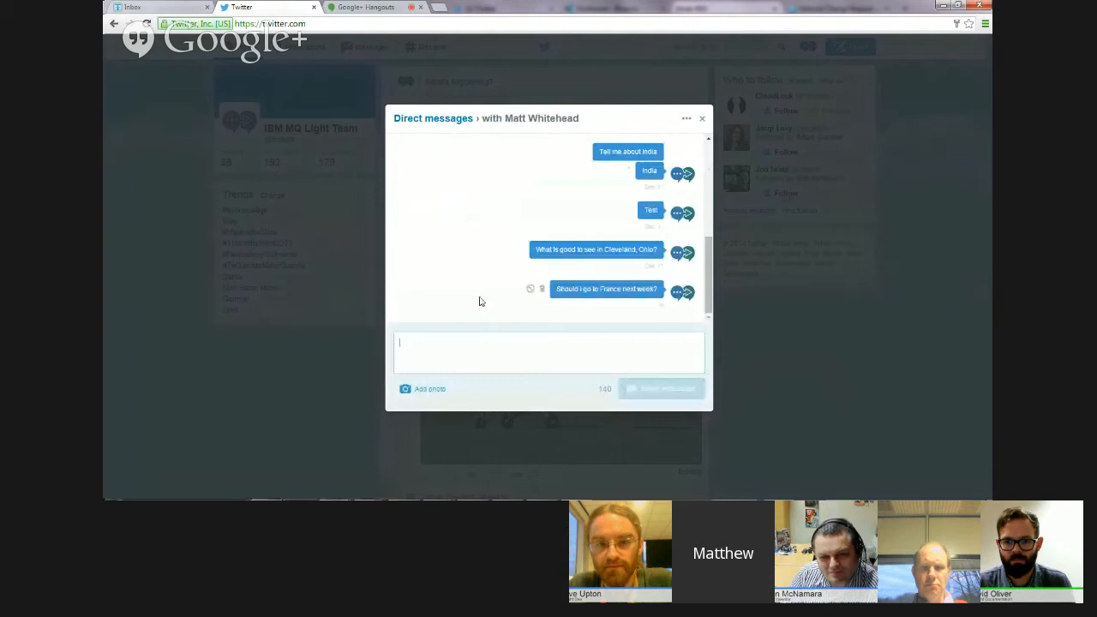
type("Where is")
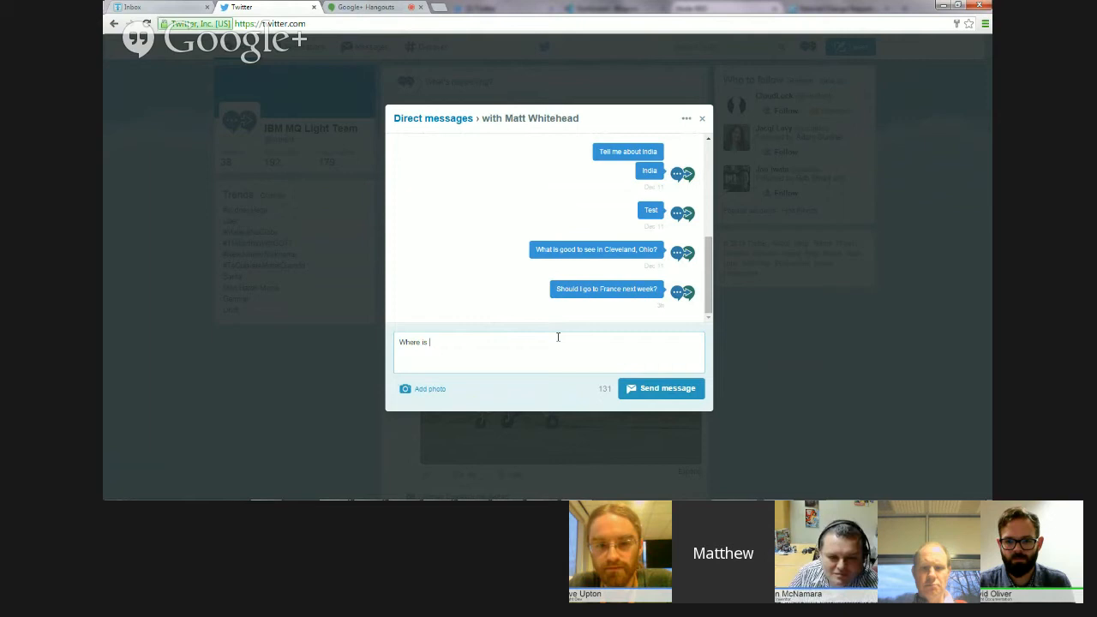
left_click(661, 389)
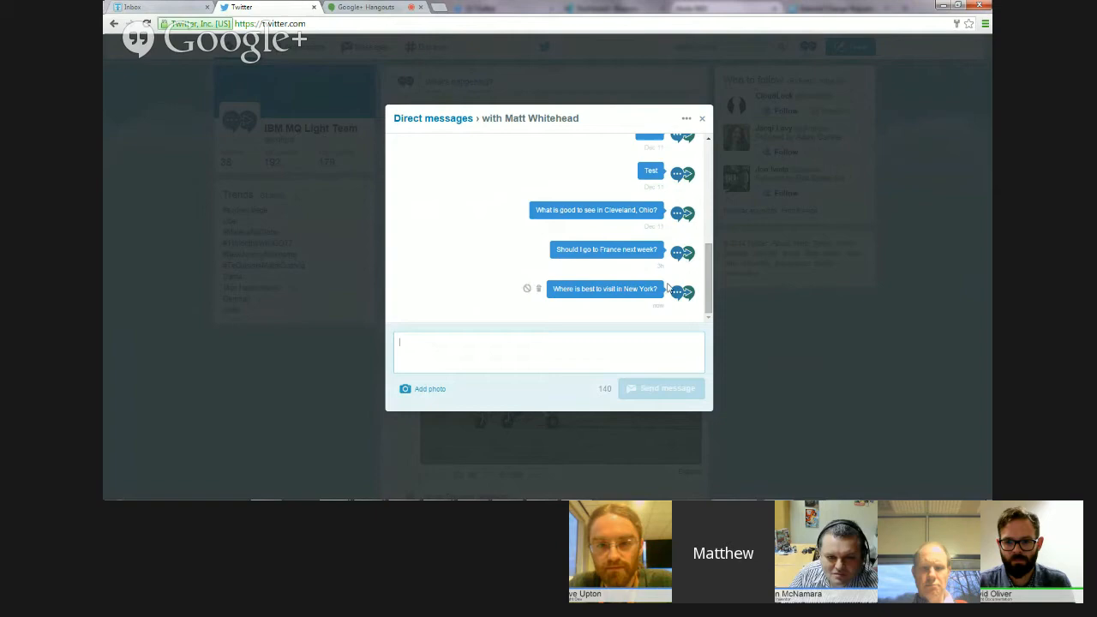
Check the recipient's copy of the conversation and return to the Node-RED flow editor.
left_click(702, 118)
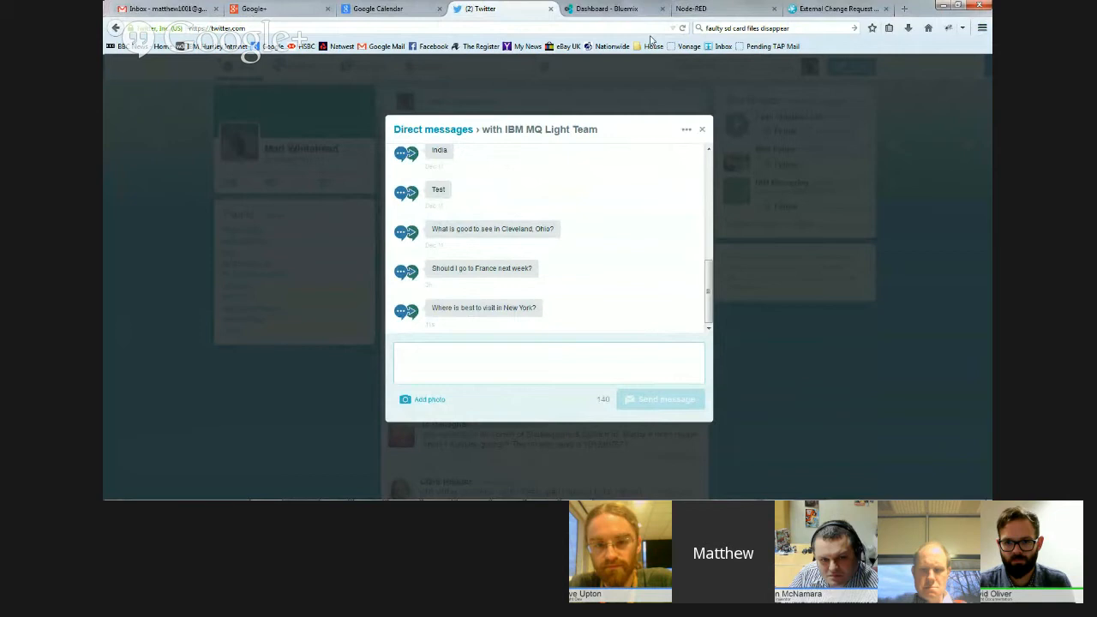
left_click(702, 8)
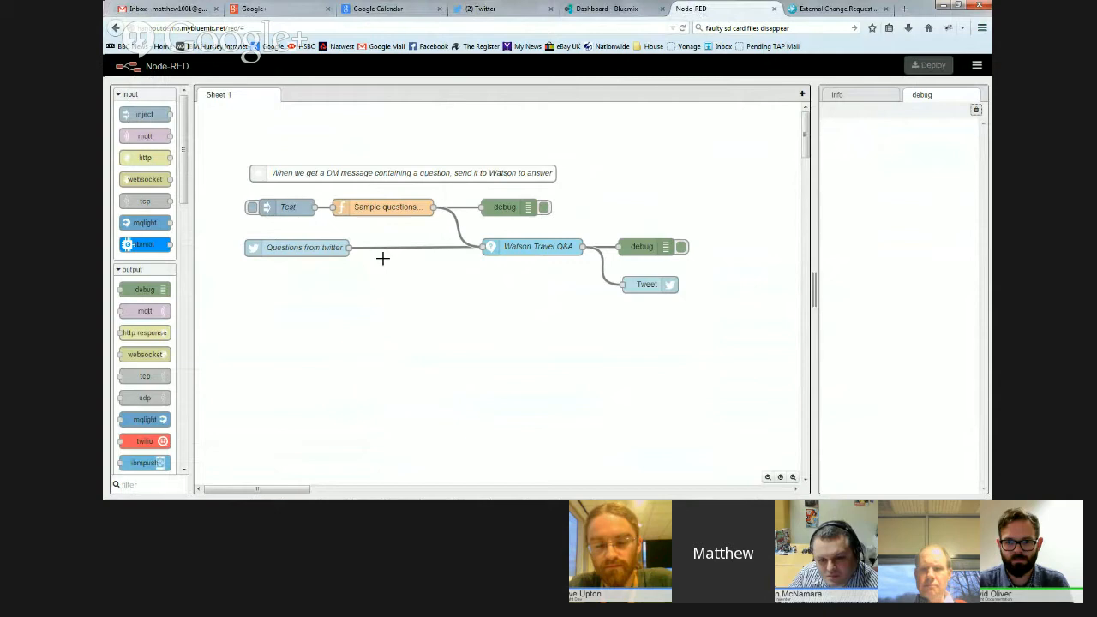
Select the Twitter input node and switch browser tabs while waiting for Watson's reply.
left_click(304, 247)
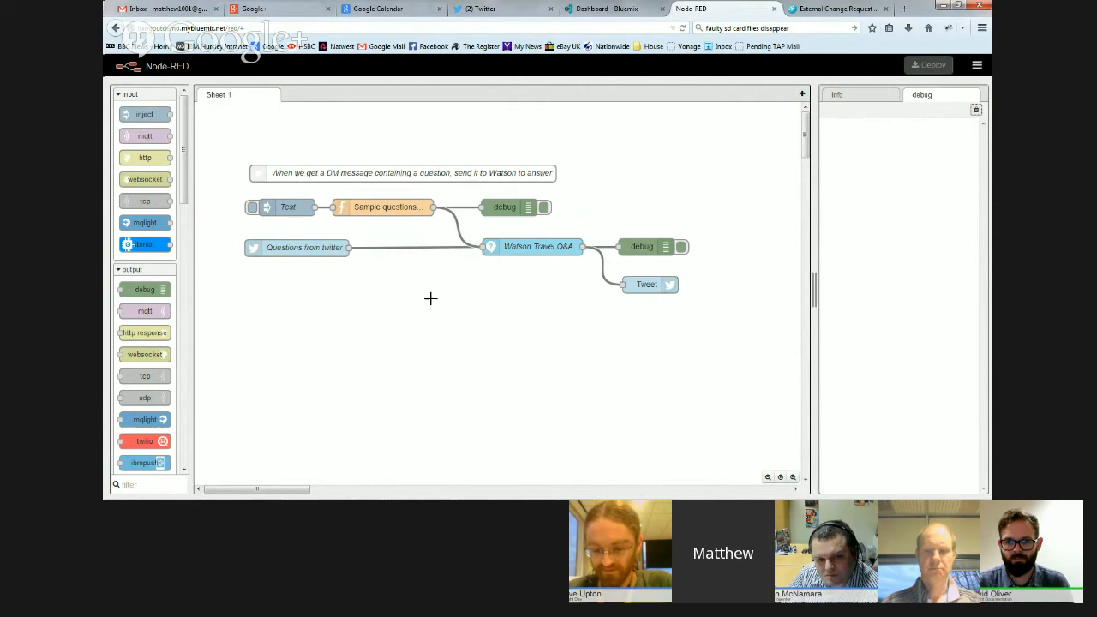
left_click(606, 9)
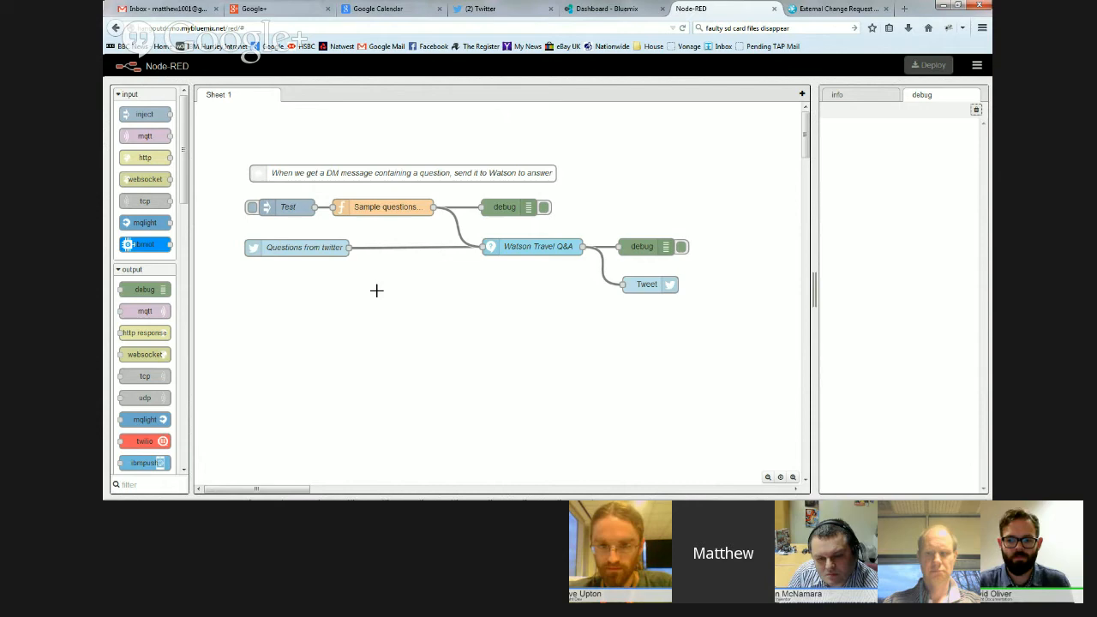
mouse_move(407, 292)
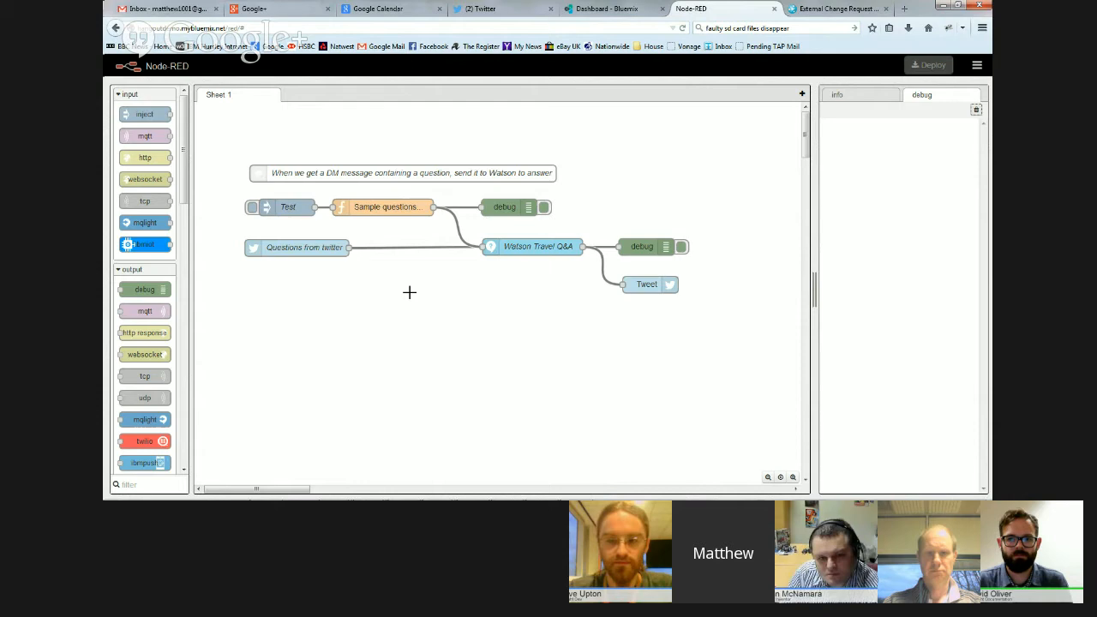
mouse_move(144, 223)
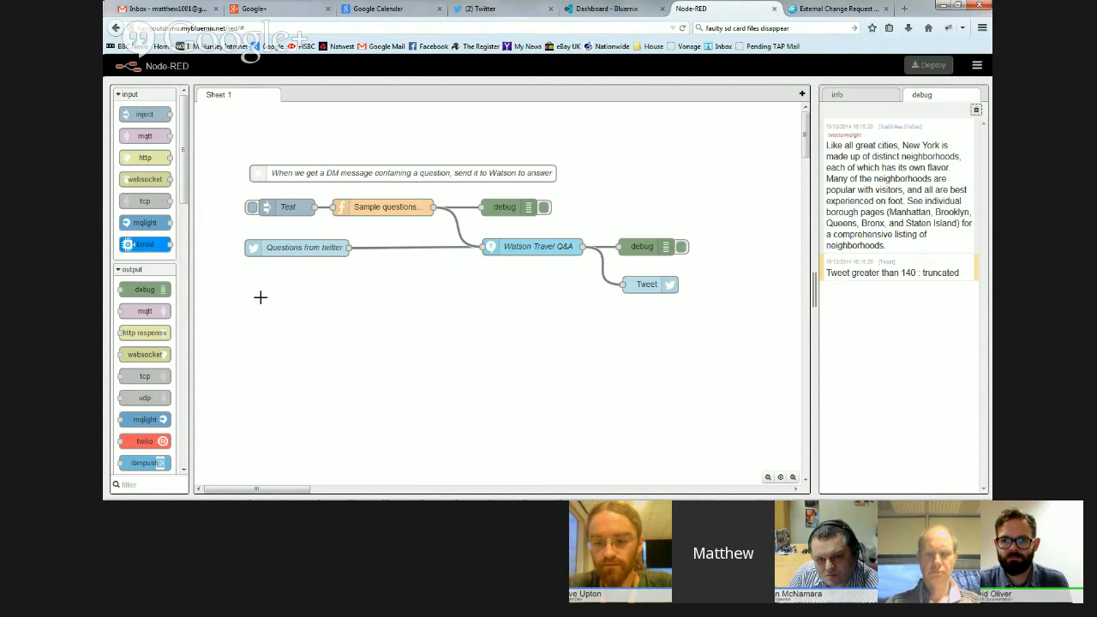
Review Watson's New York neighborhoods answer in the debug output, then switch to Twitter.
left_click(641, 247)
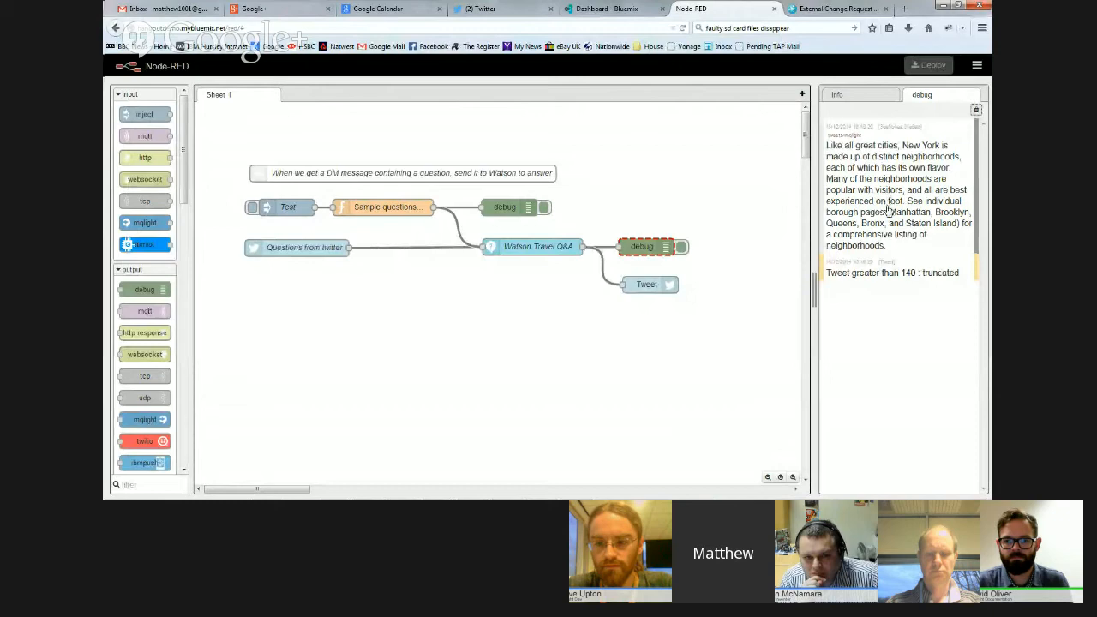
left_click(501, 8)
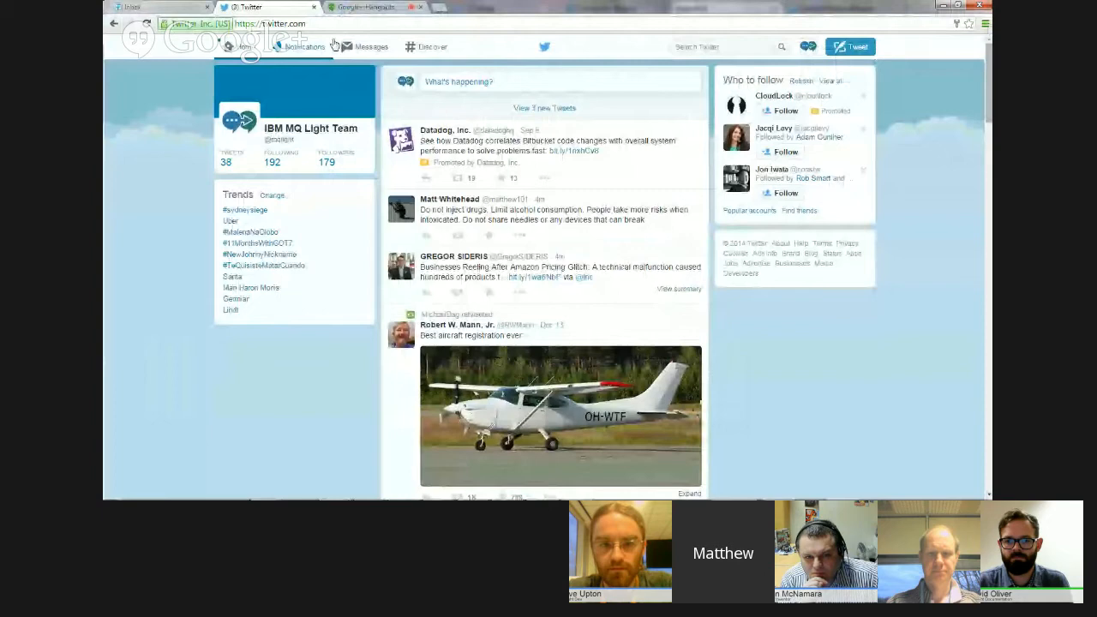
Check the Twitter direct-message conversation for a reply and close it.
left_click(370, 47)
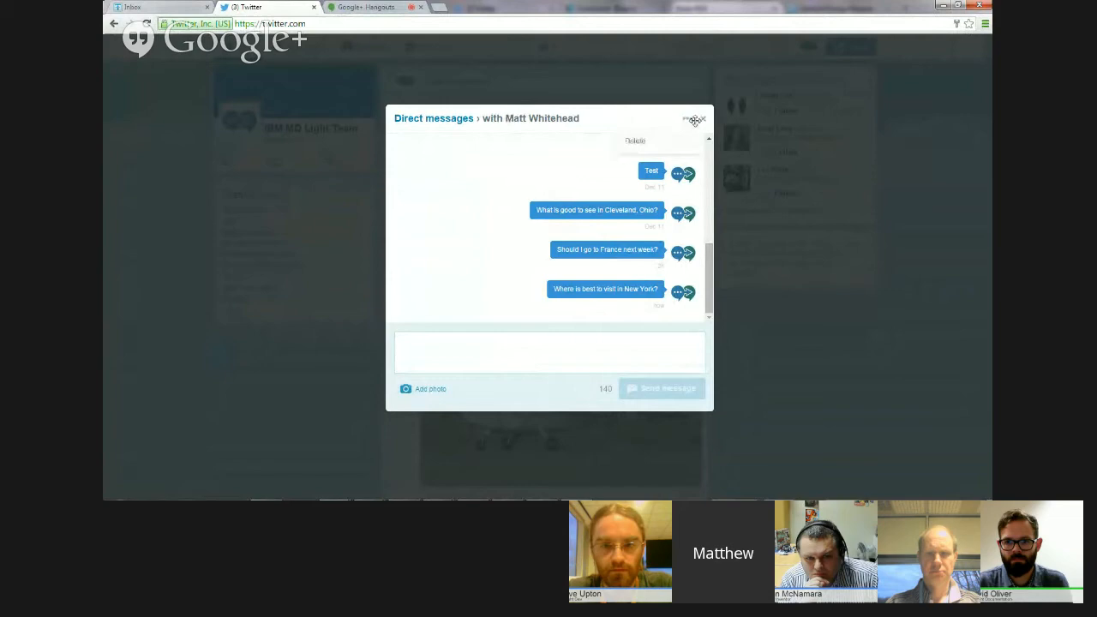
left_click(694, 118)
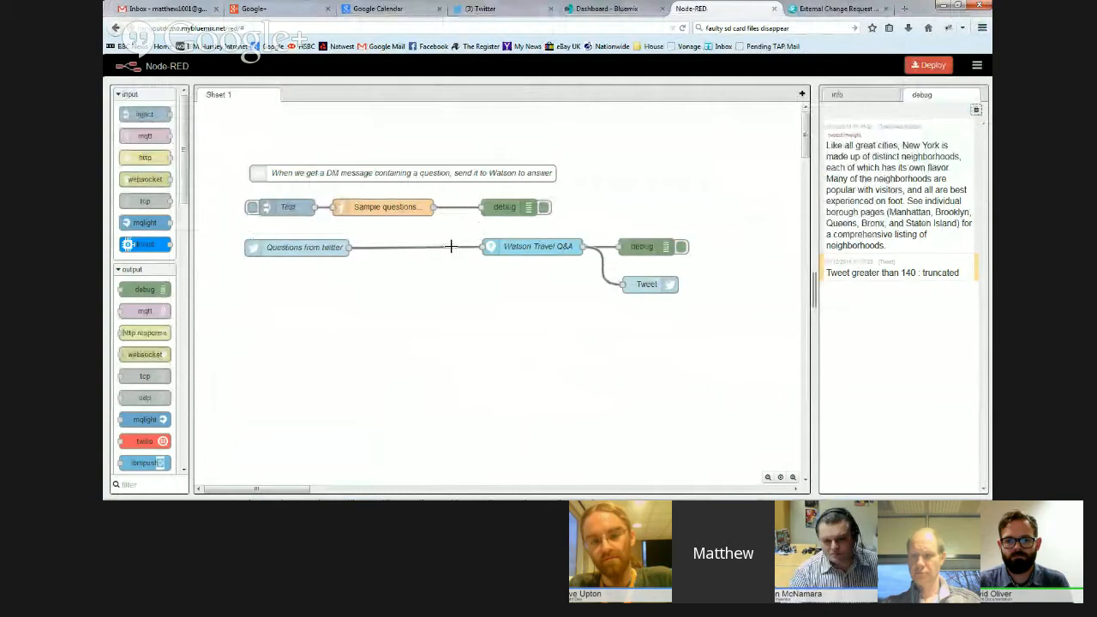
Move the Watson nodes down and wire Questions from twitter and Sample questions into a new MQ Light output node.
left_click_drag(537, 246, 580, 347)
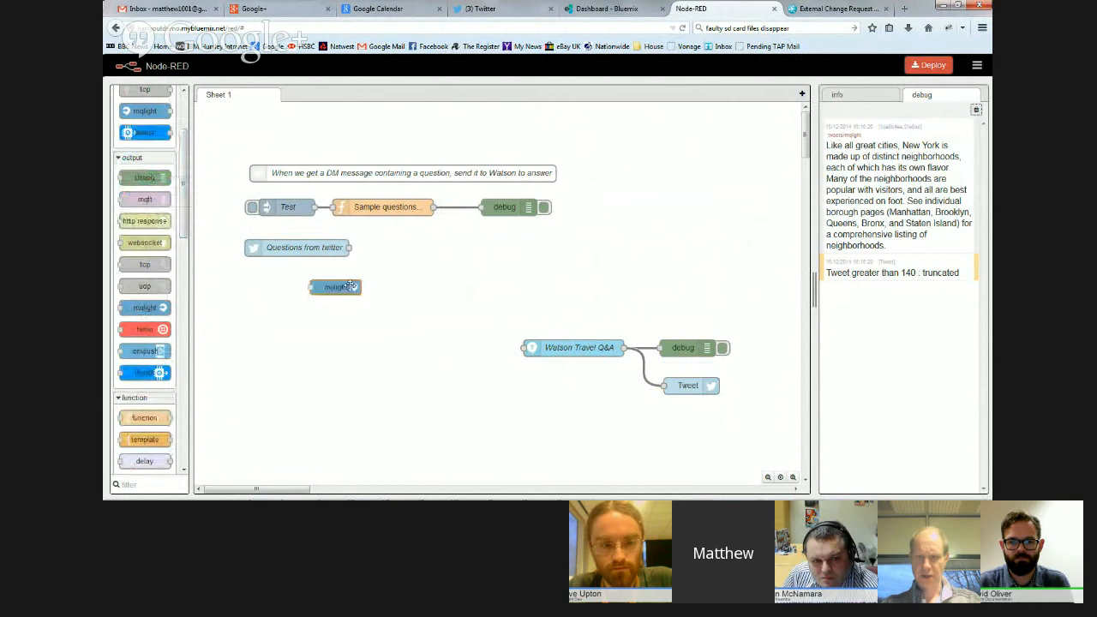
left_click_drag(334, 287, 518, 247)
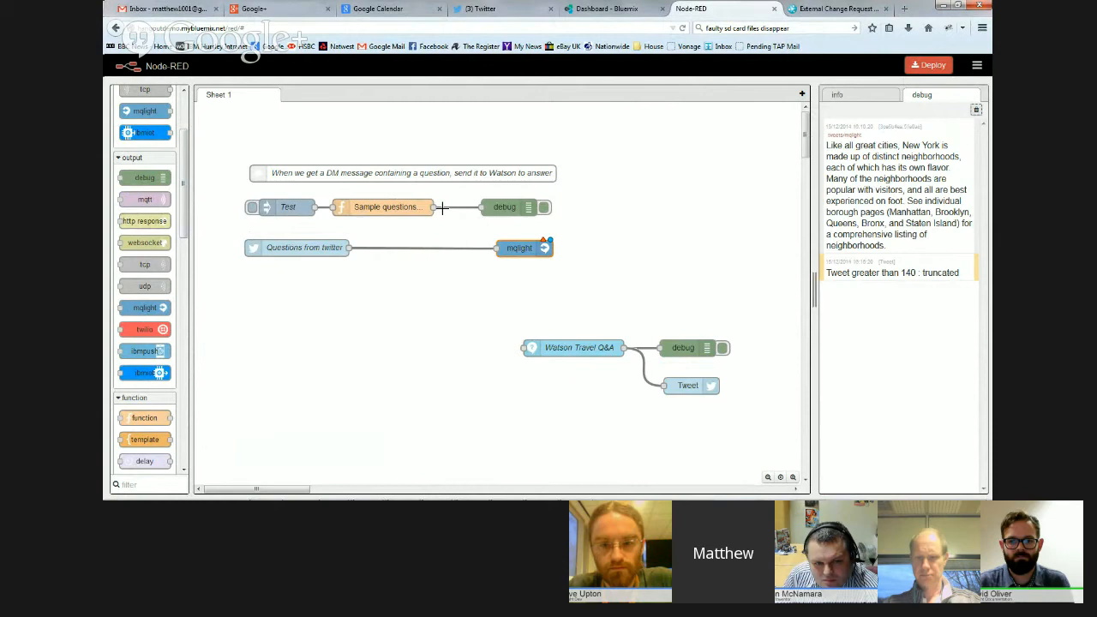
left_click_drag(438, 206, 496, 248)
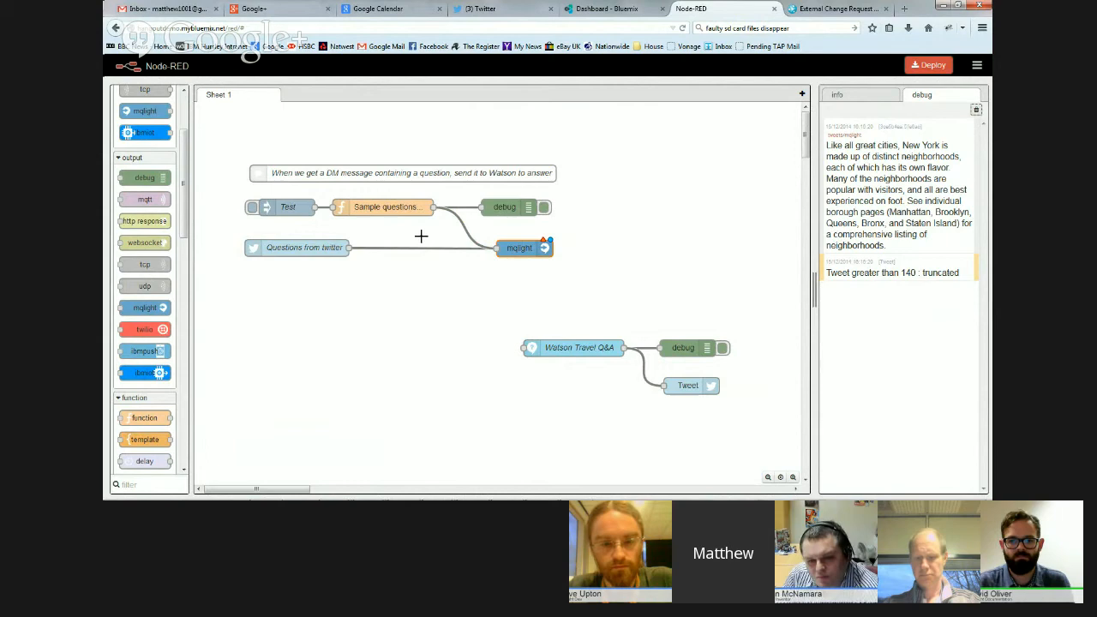
double_click(519, 247)
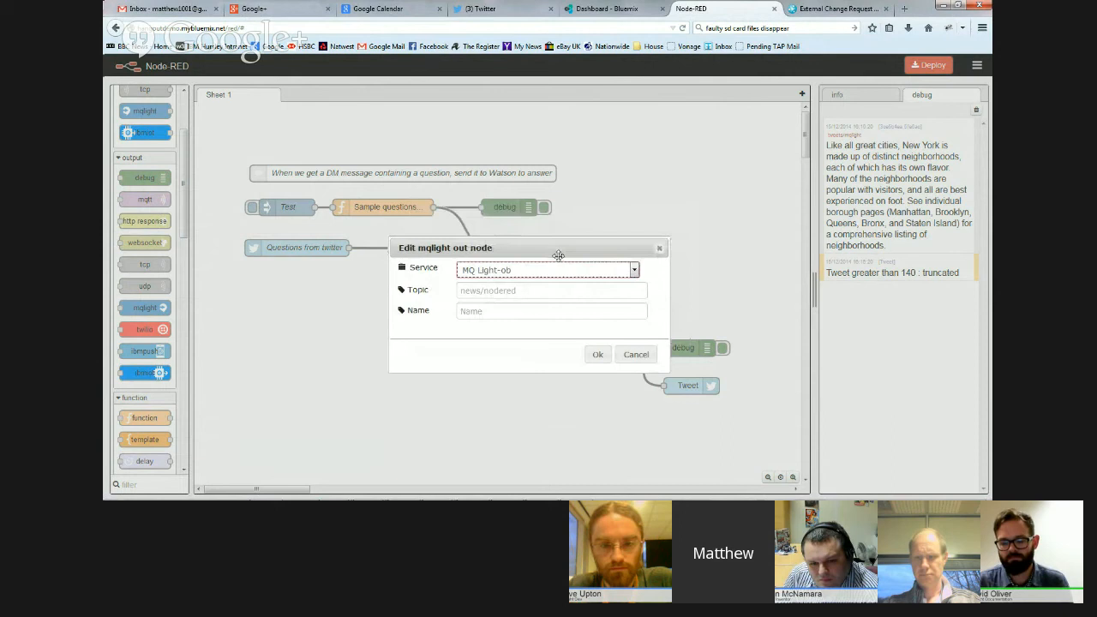
Set the MQ Light output node's topic to twitter/questions and give it a name.
type("twitter/questions")
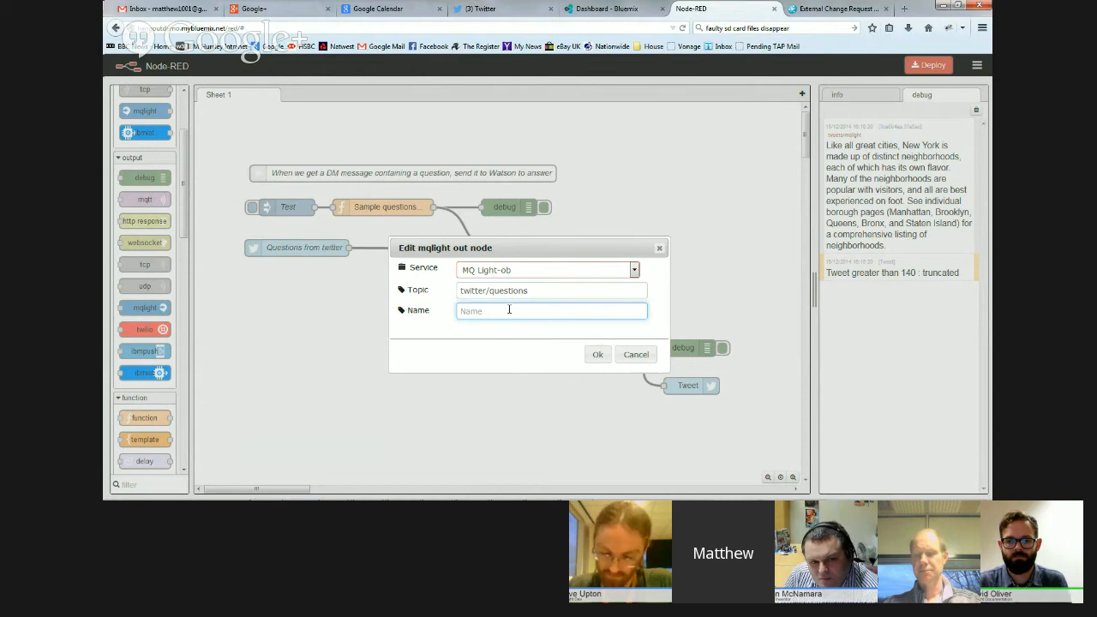
left_click(598, 353)
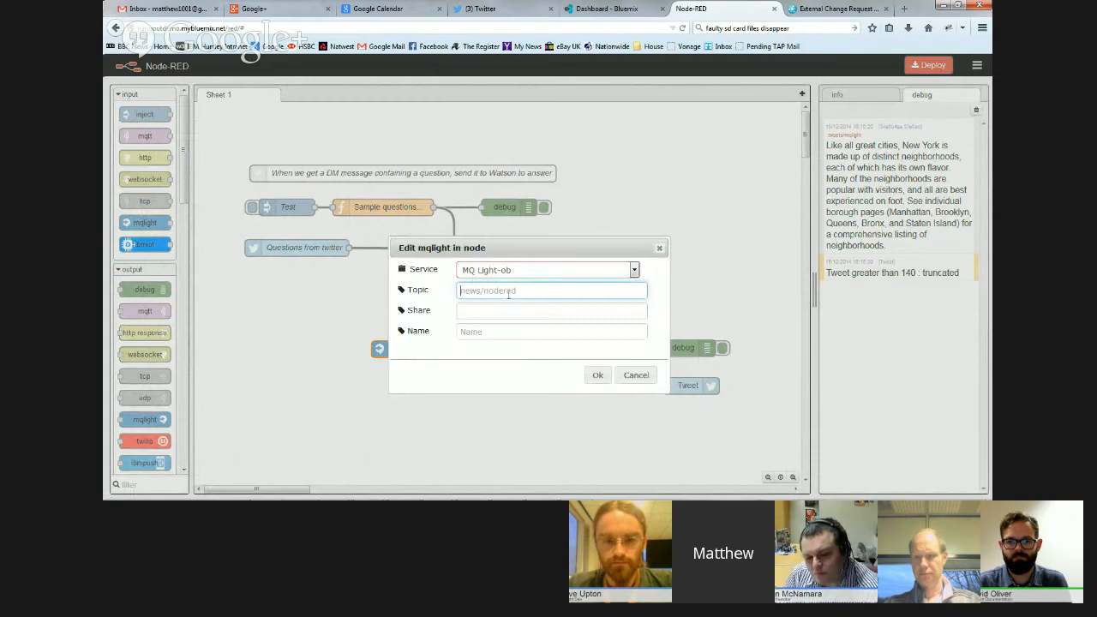
Subscribe the new MQ Light input node to twitter/questions and confirm its settings.
type("twitter/questions")
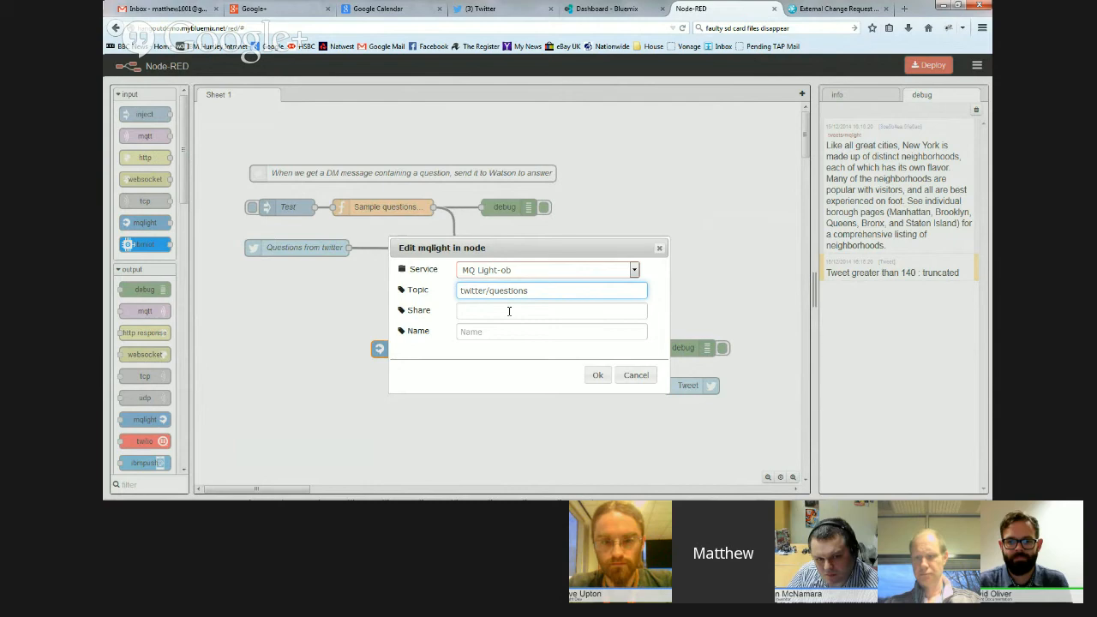
left_click(597, 374)
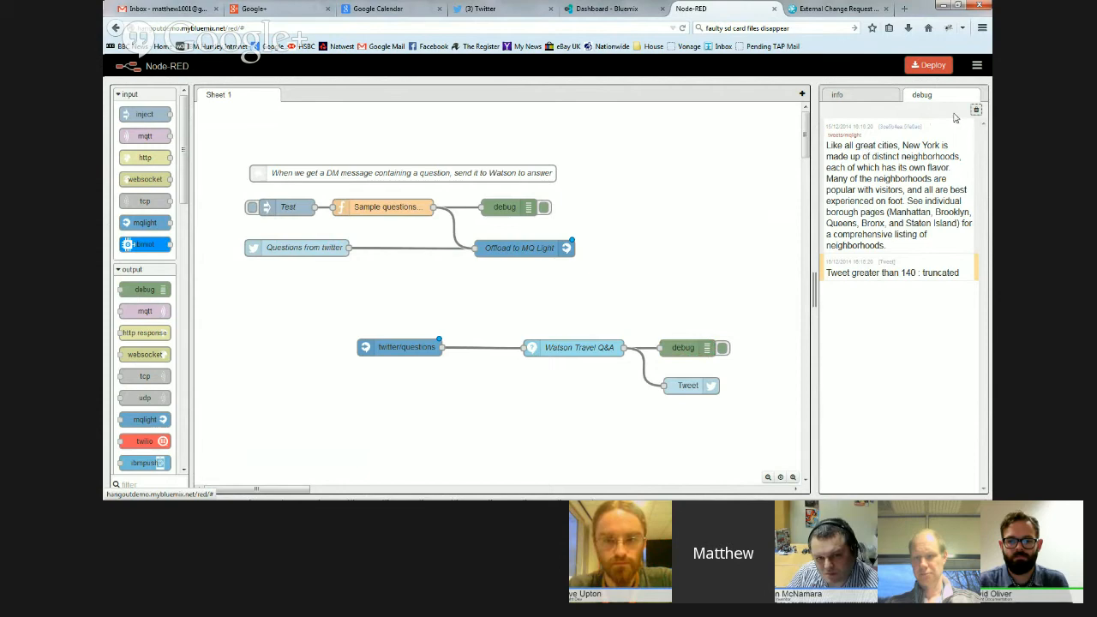
Clear the old debug messages before deploying the updated flow.
left_click(928, 64)
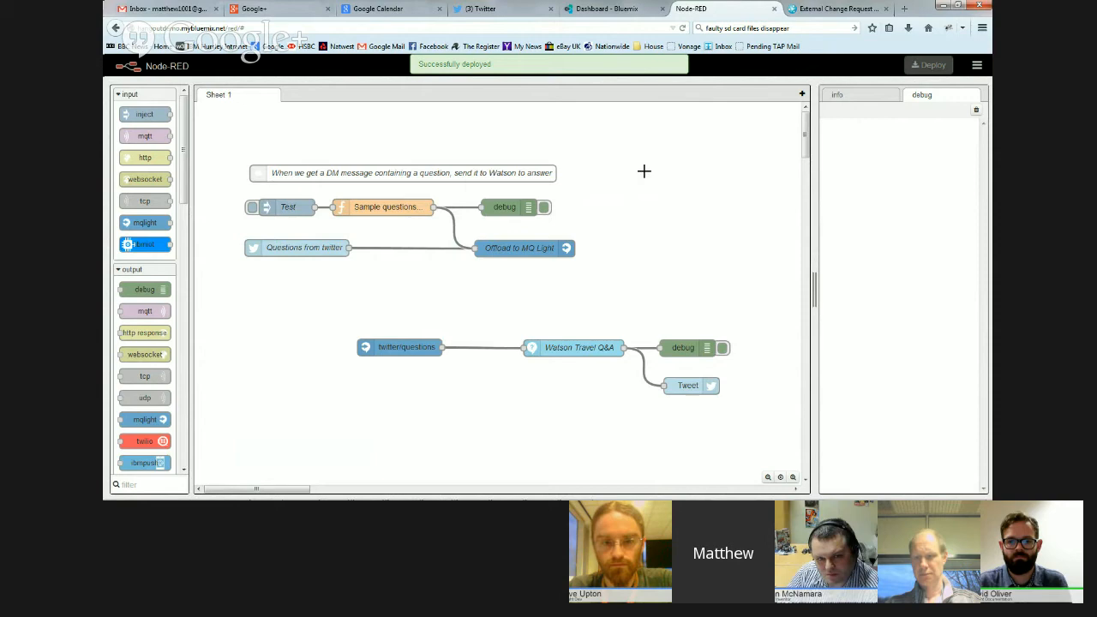
mouse_move(639, 255)
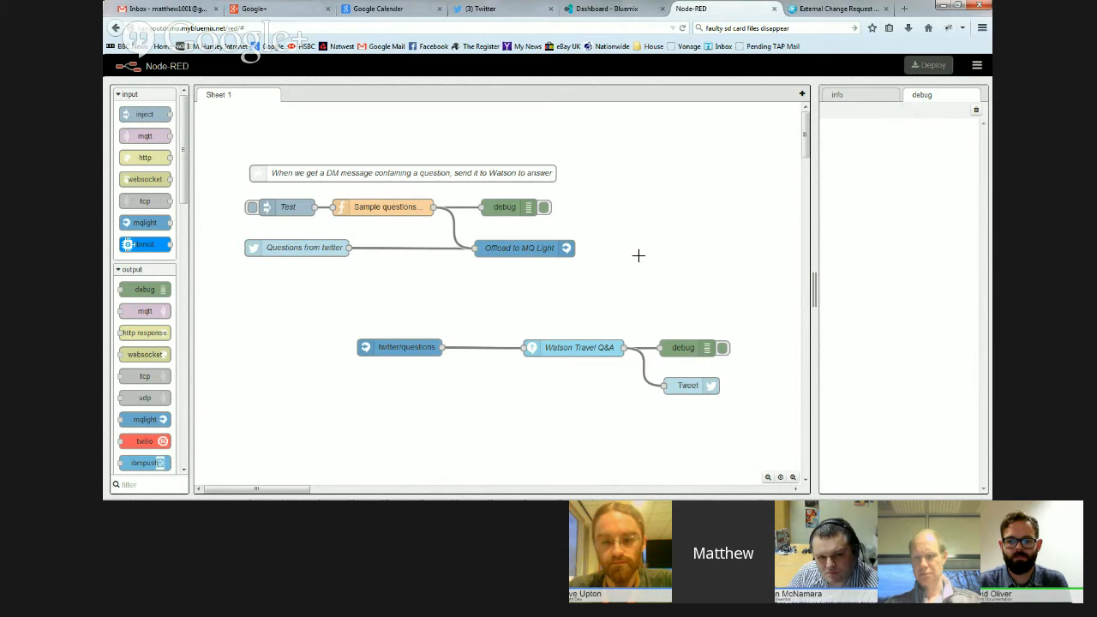
mouse_move(609, 15)
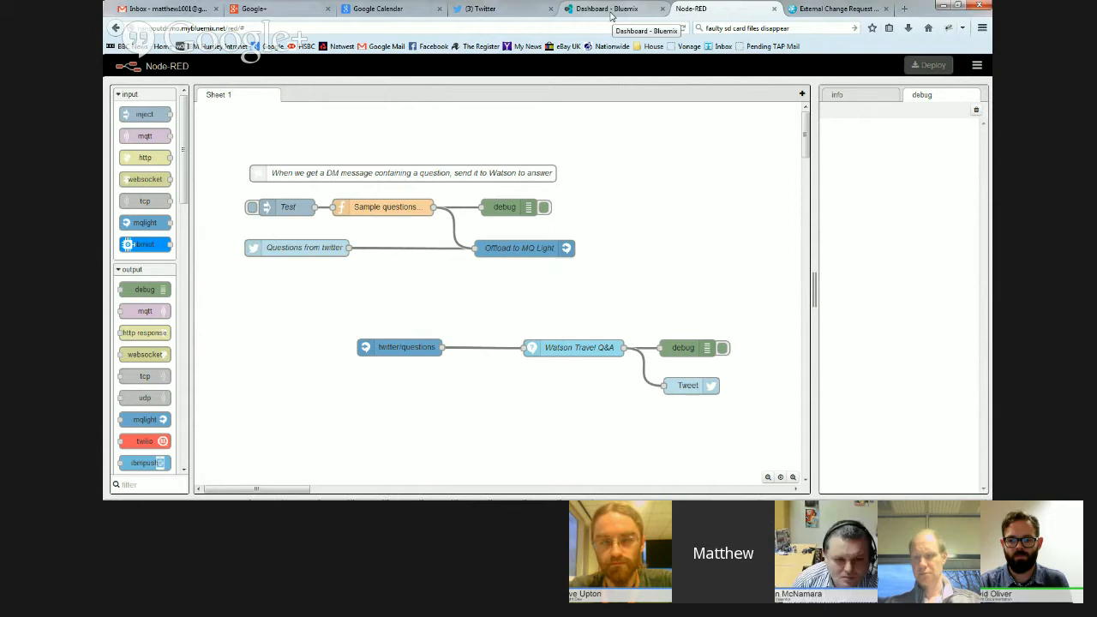
Open the MQ Light service dashboard from the Bluemix dashboard, then check back on Node-RED.
left_click(609, 9)
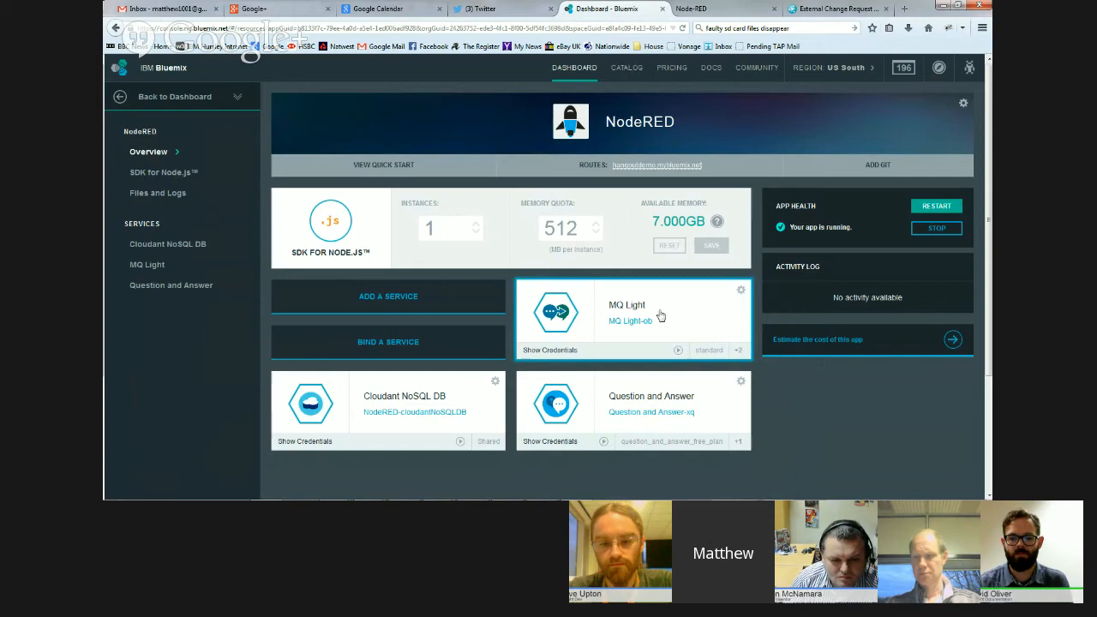
left_click(630, 321)
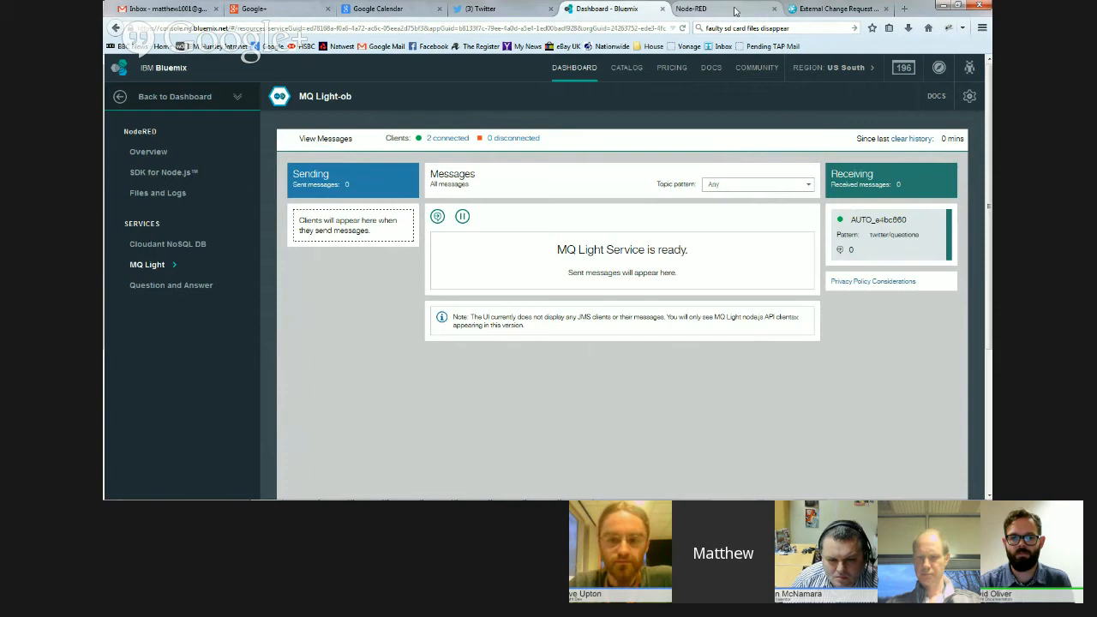
left_click(691, 9)
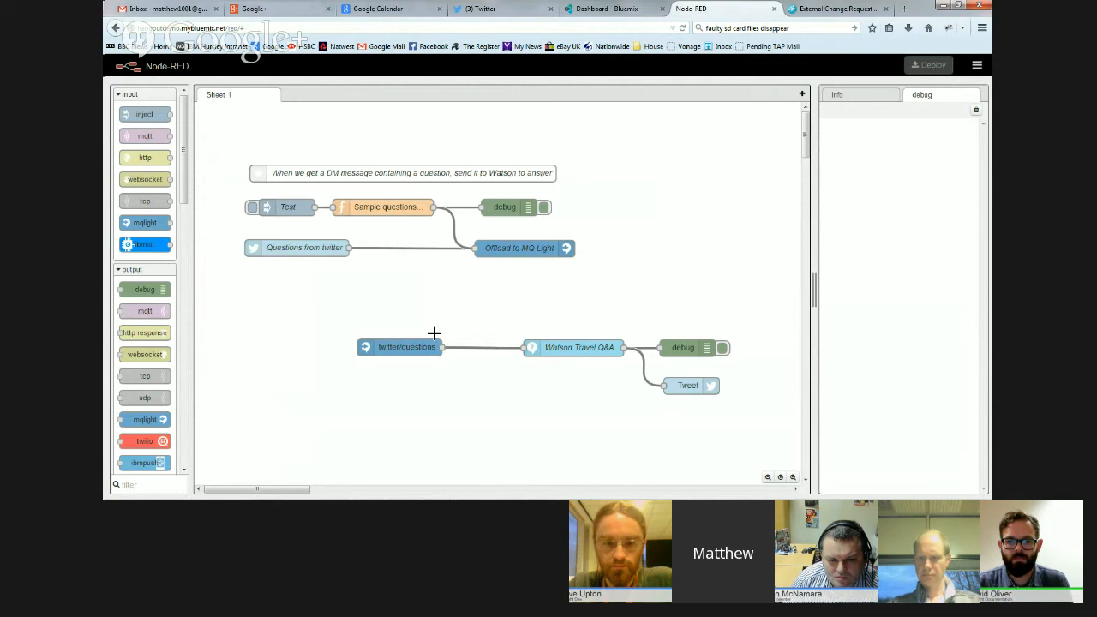
Show the MQ Light service's two connected clients in the Clients dialog.
left_click(609, 9)
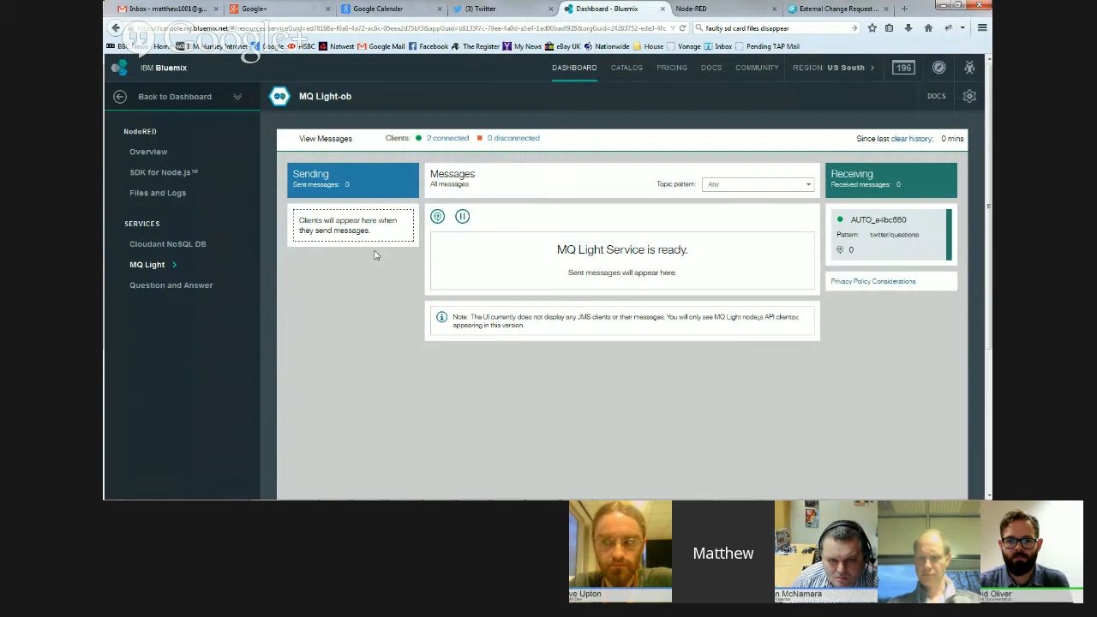
left_click(447, 138)
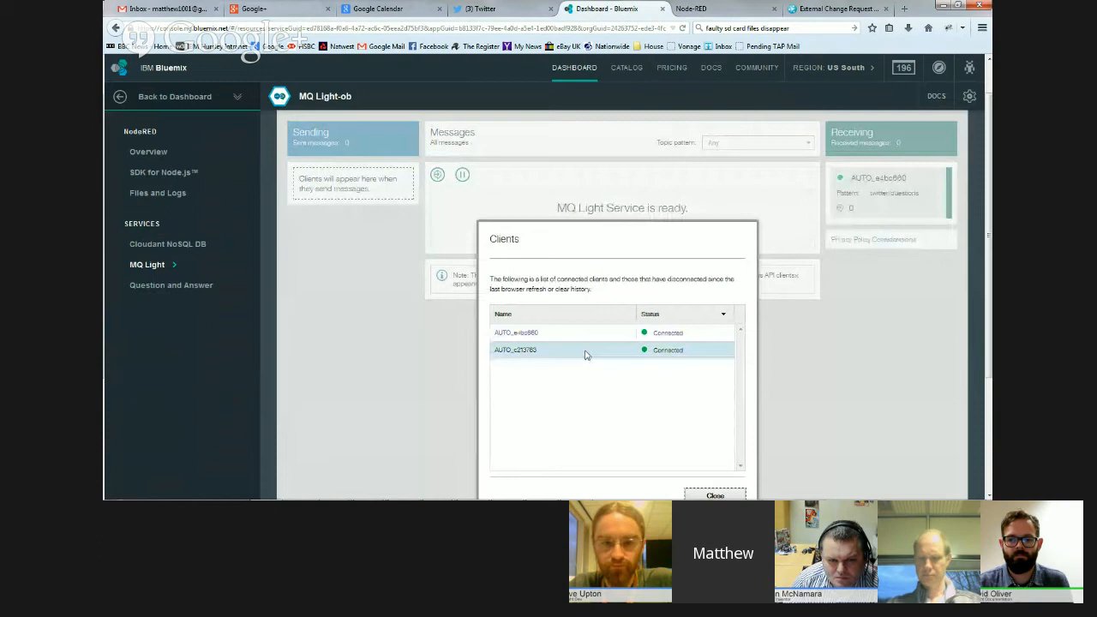
left_click(691, 8)
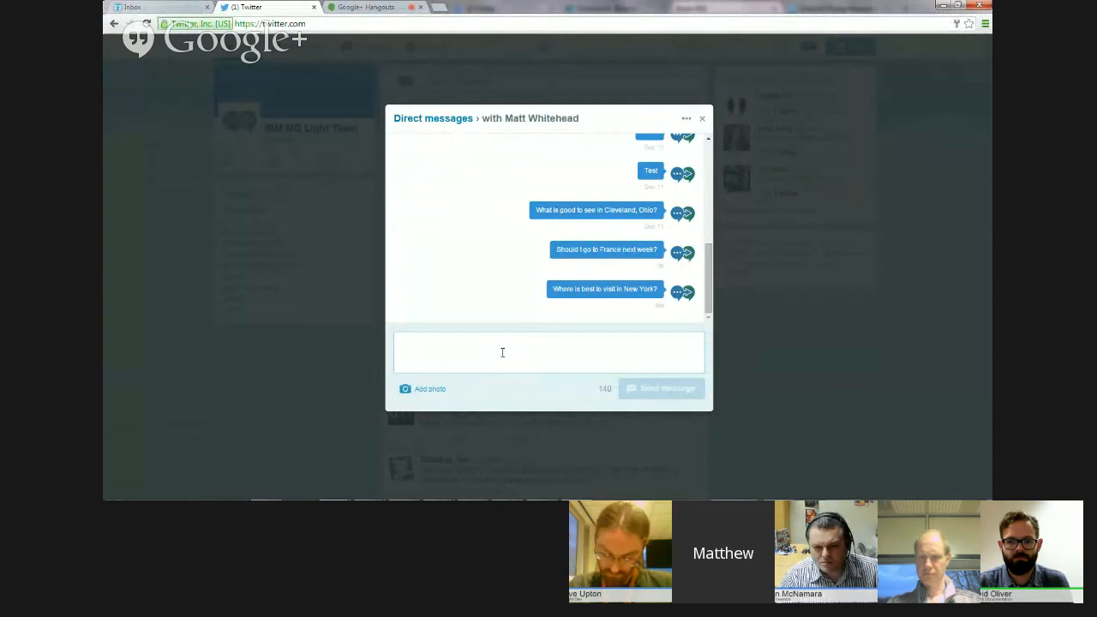
Start composing a new direct message in the Twitter conversation with the travel questions.
left_click(661, 388)
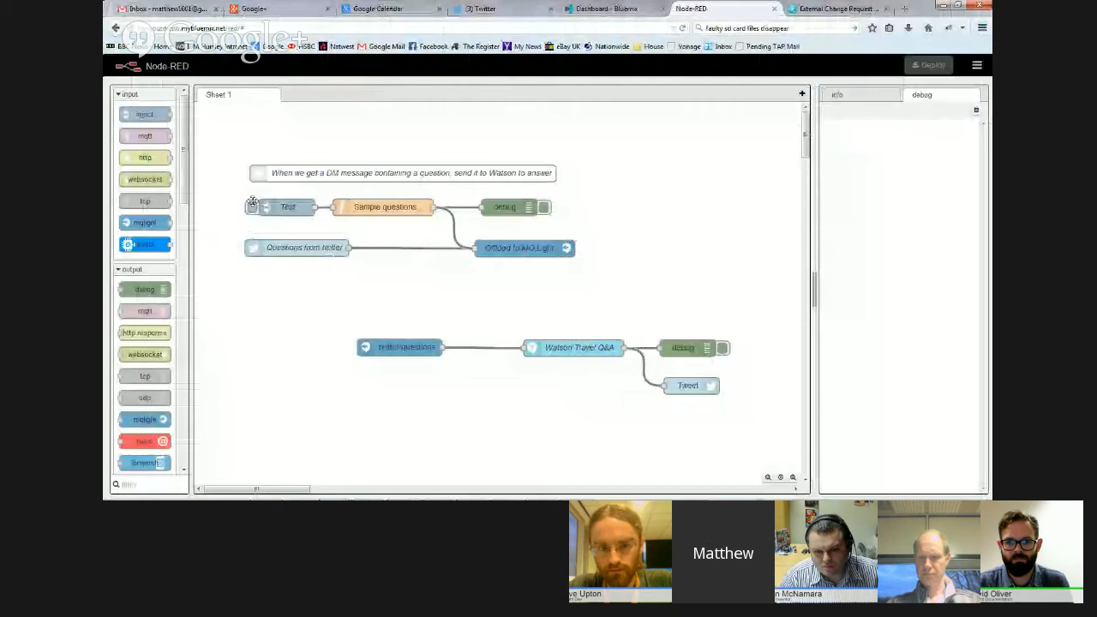
Trigger the Test inject node so the sample questions flow through to Watson's answers.
left_click(252, 206)
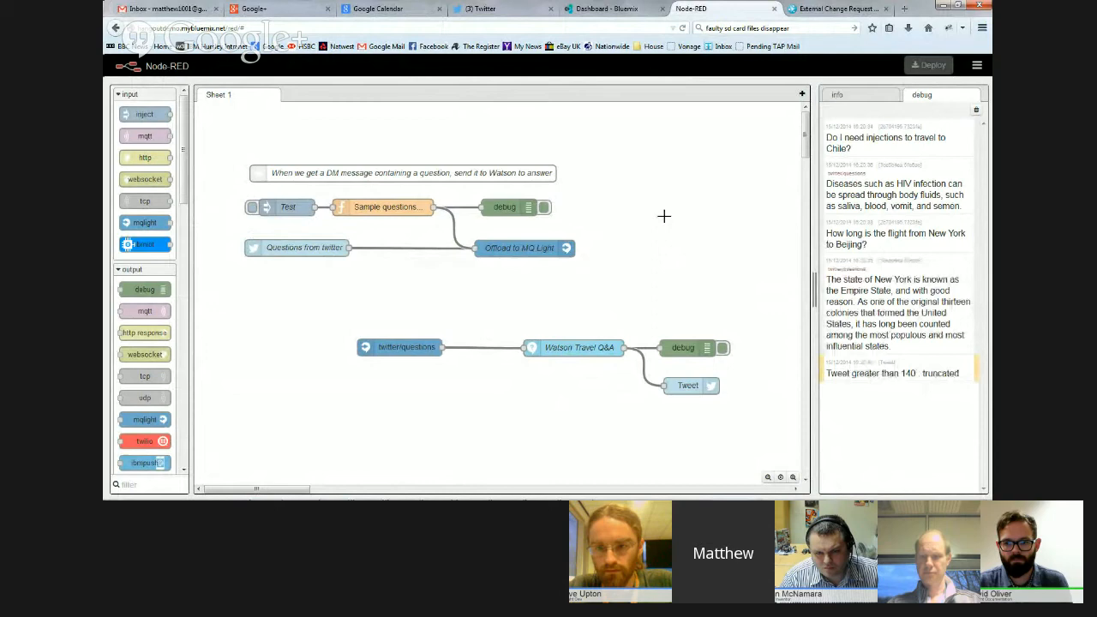
left_click(610, 8)
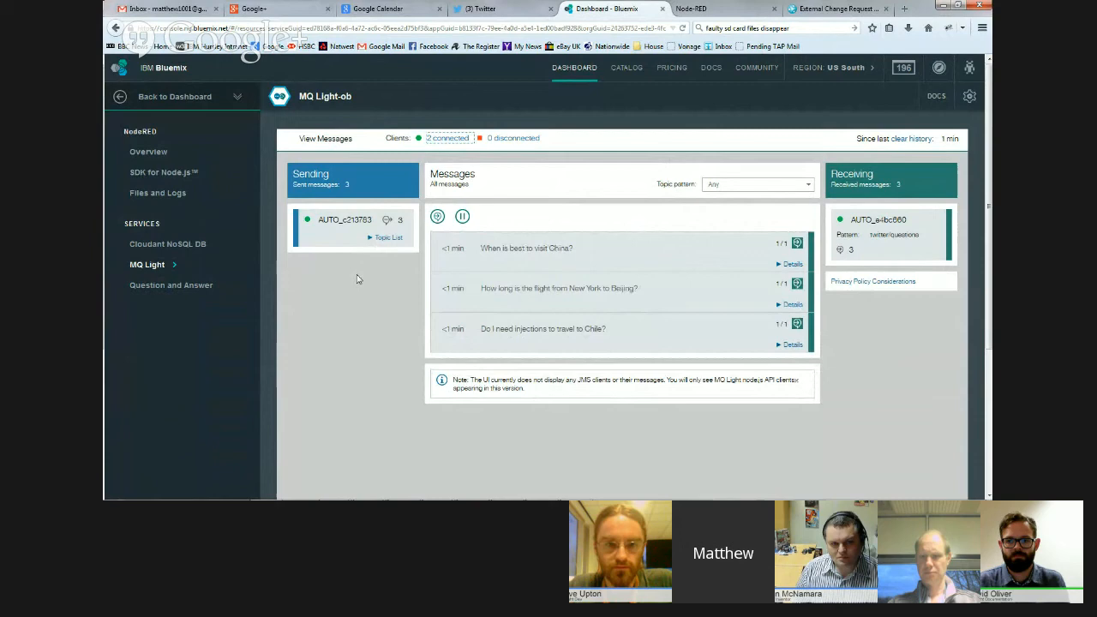
mouse_move(400, 221)
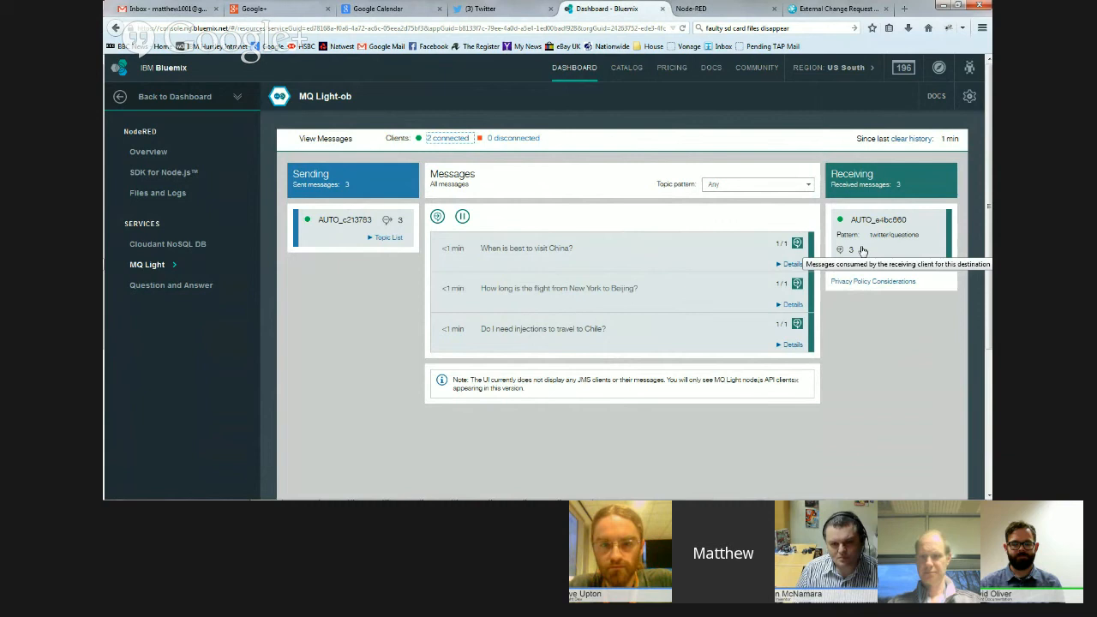
Check the receiving client's consumed message count on the MQ Light dashboard, then return to Node-RED.
left_click(792, 263)
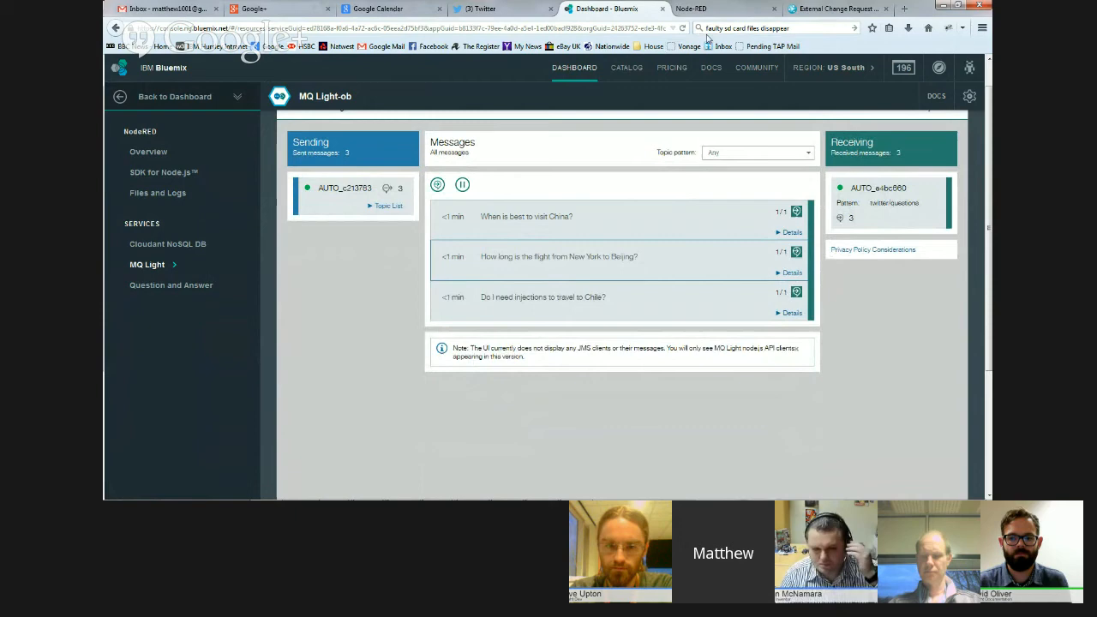
left_click(724, 8)
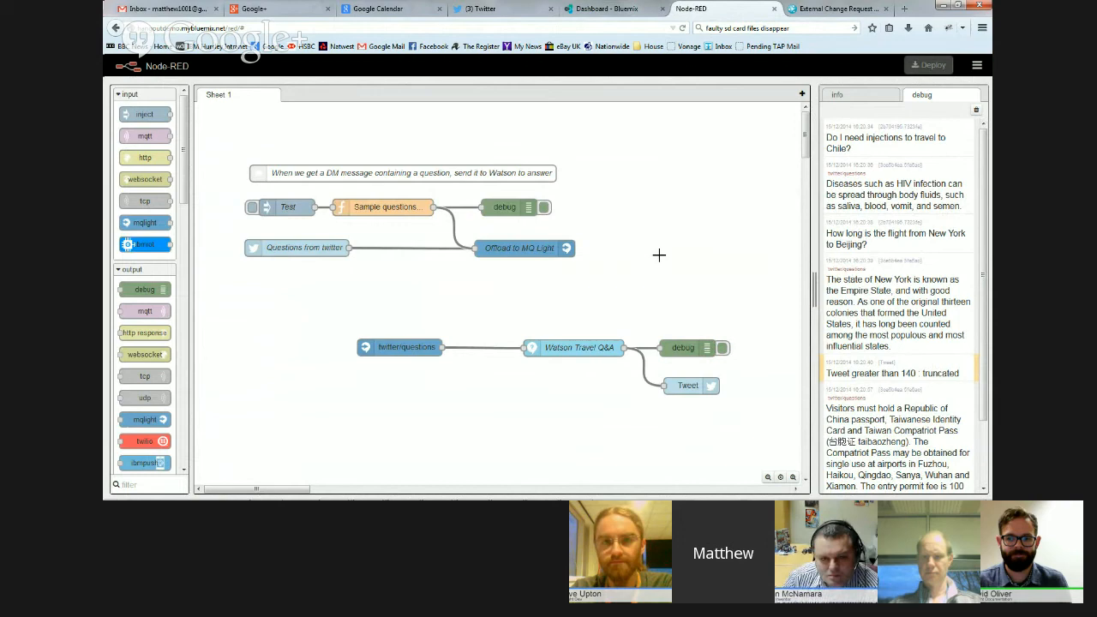
mouse_move(631, 153)
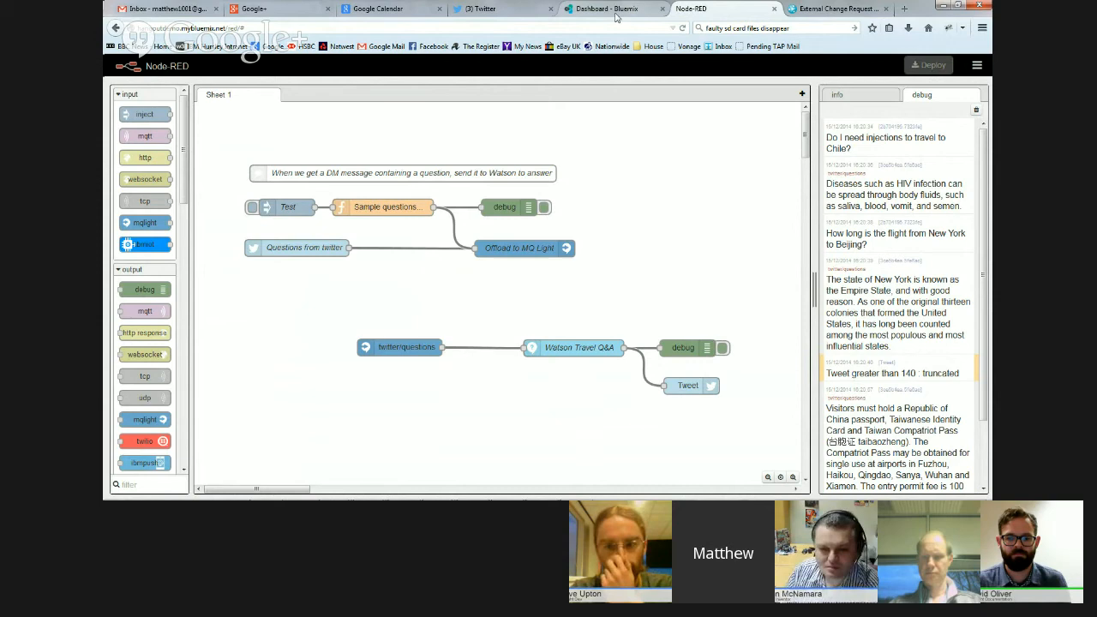
Return to the Bluemix MQ Light dashboard after reading Watson's answers in the debug output.
left_click(600, 9)
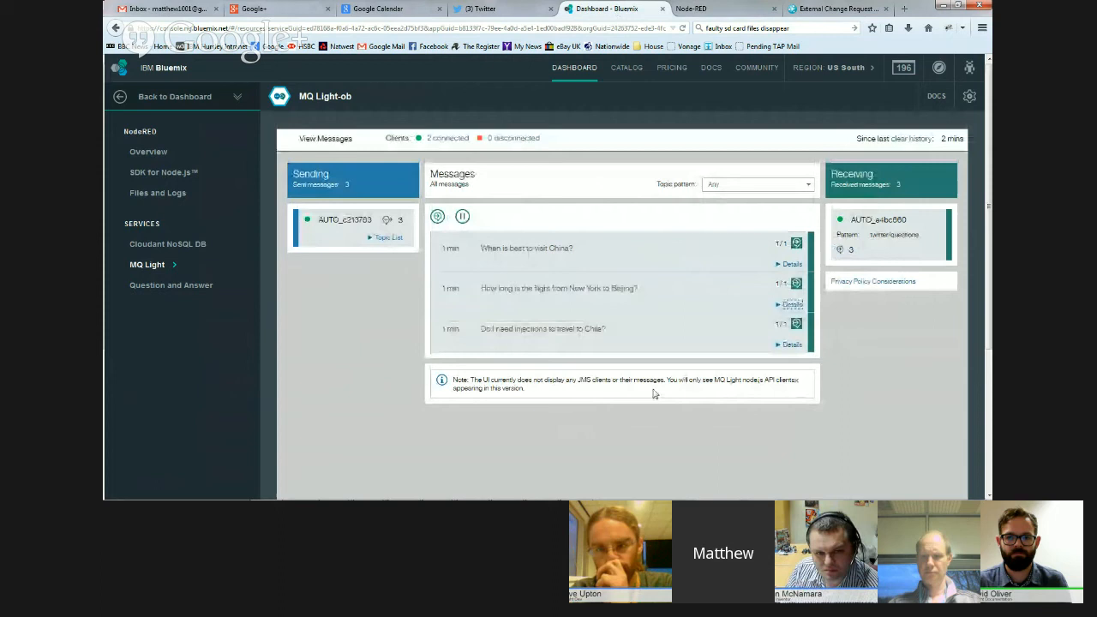
mouse_move(610, 307)
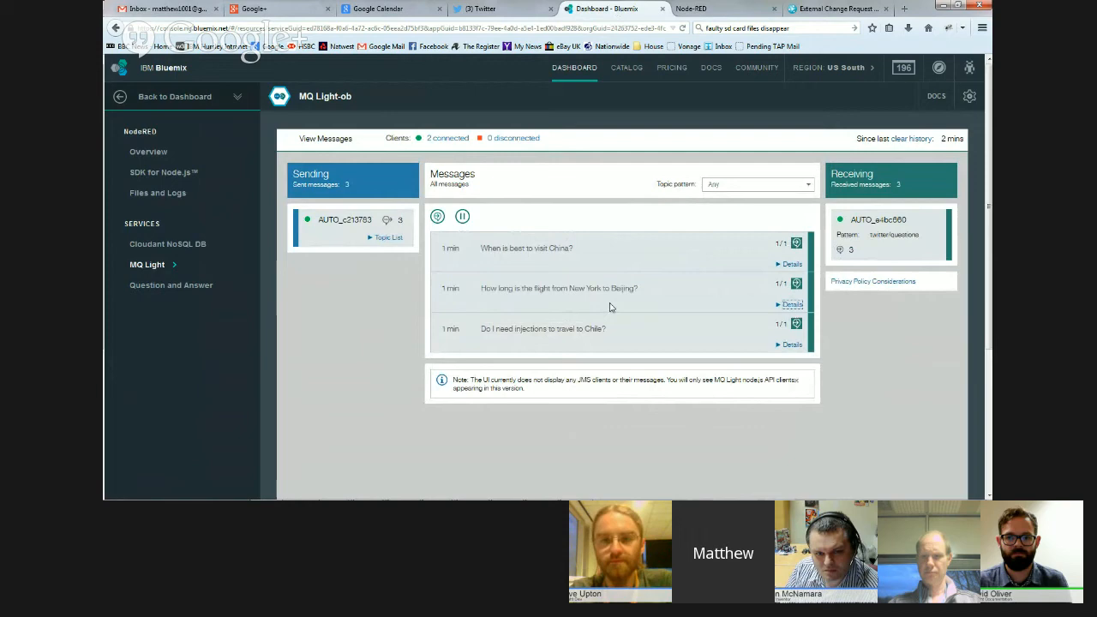
left_click(377, 9)
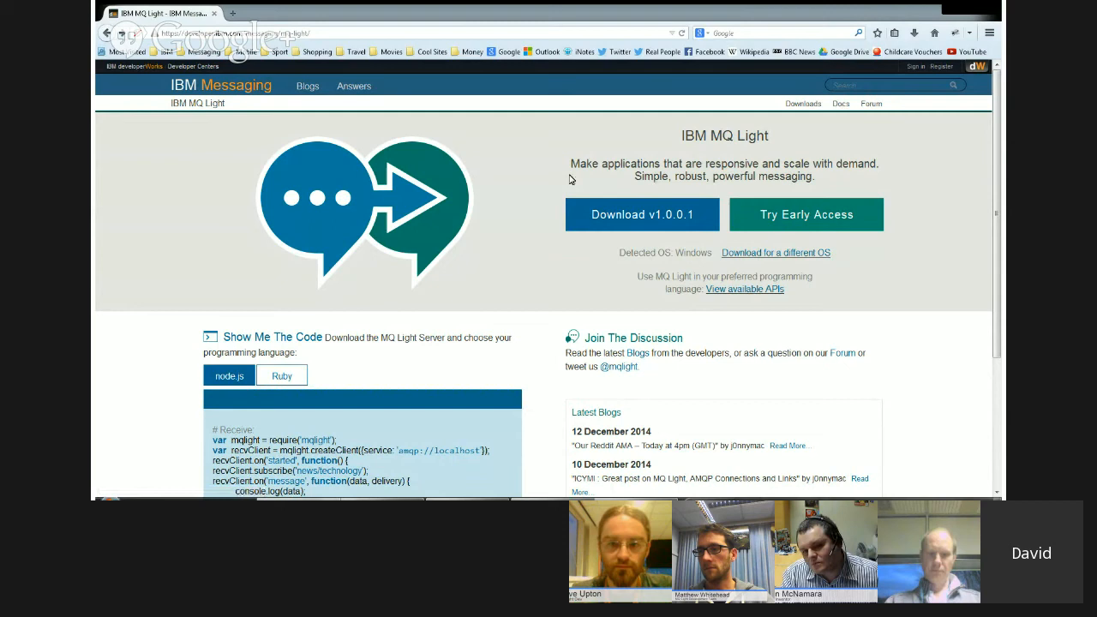
mouse_move(379, 360)
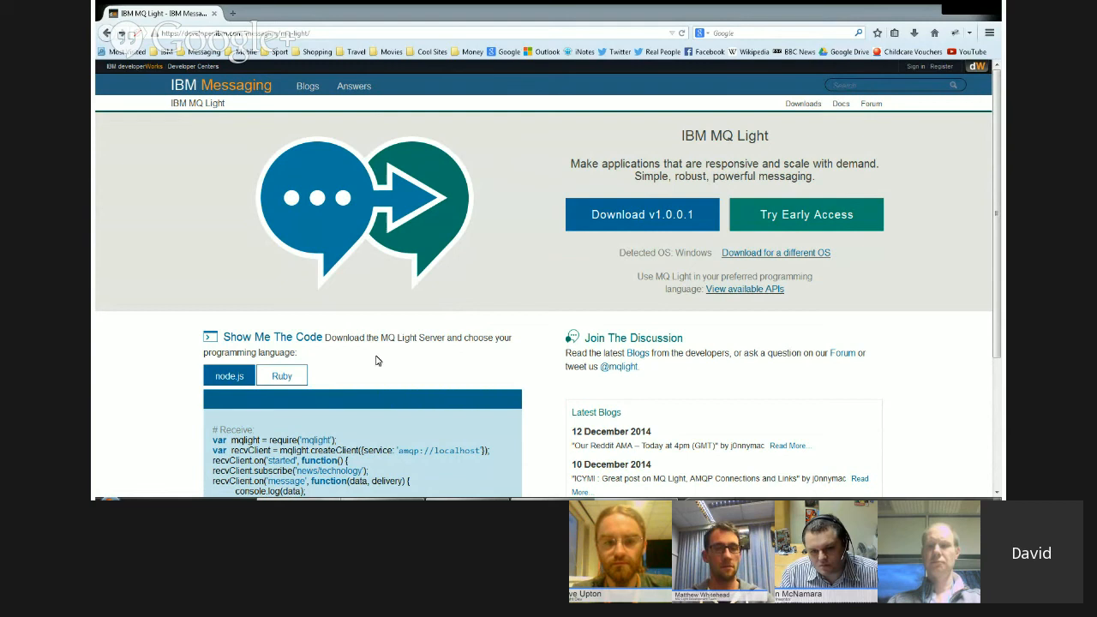
Go to the Blogs section from the IBM MQ Light home page navigation.
left_click(306, 86)
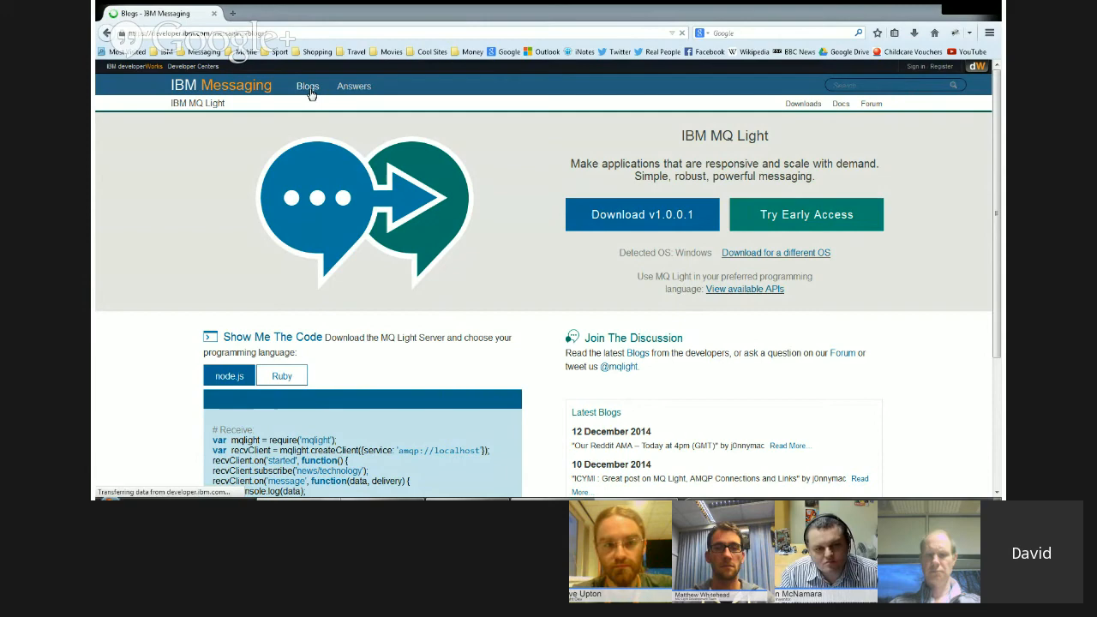
Find and open the post 'MQ Light nodes are now available in Node-RED' in the blog list.
left_click(307, 85)
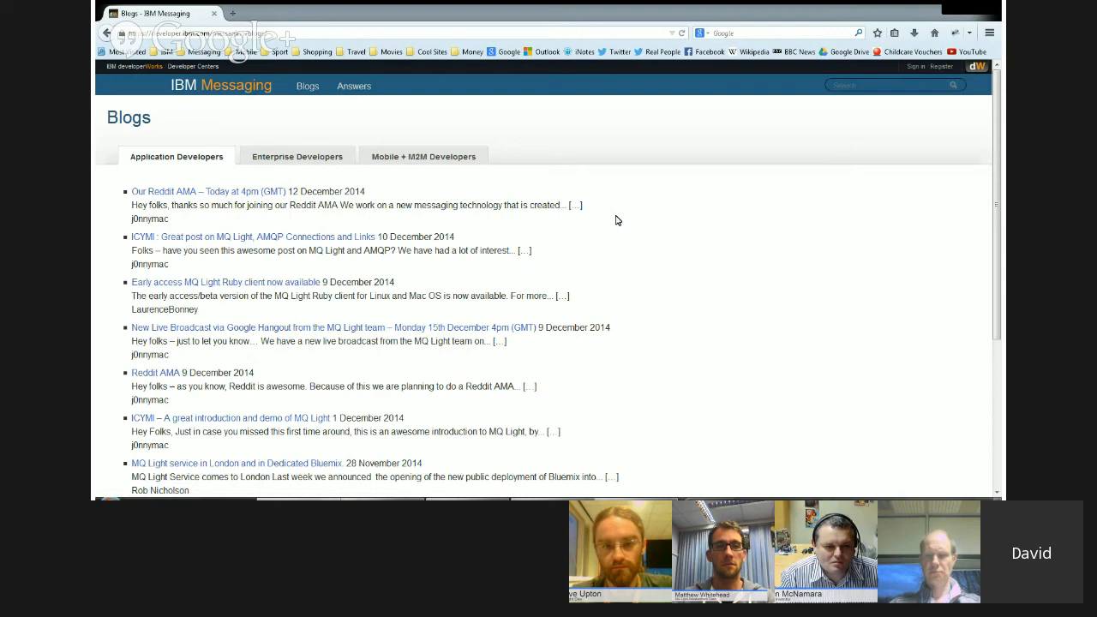
scroll("down", 3)
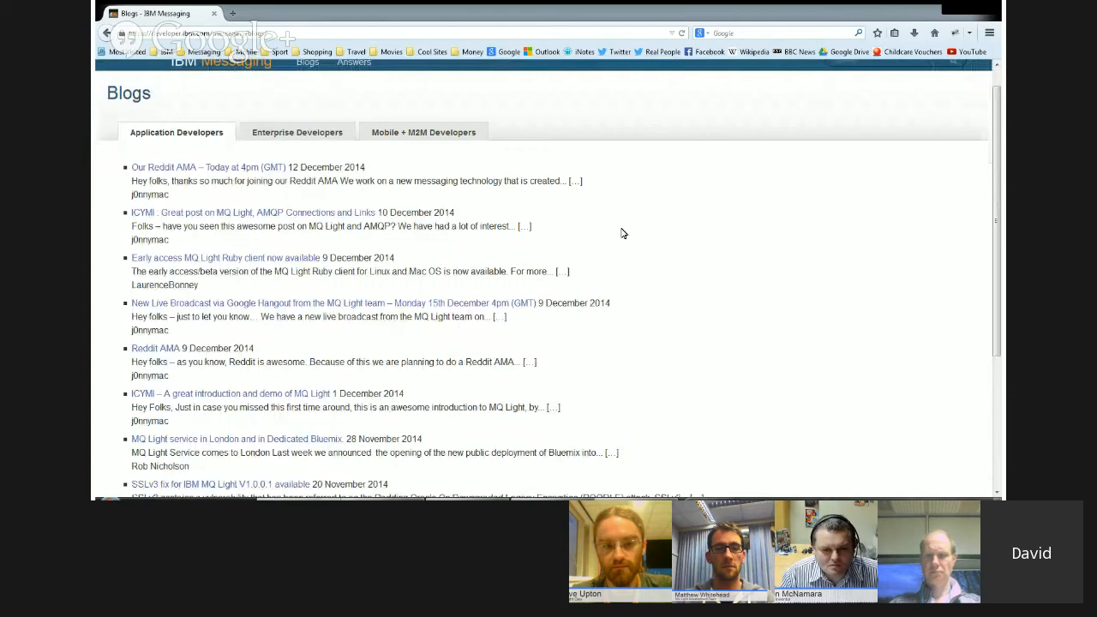
scroll("down", 3)
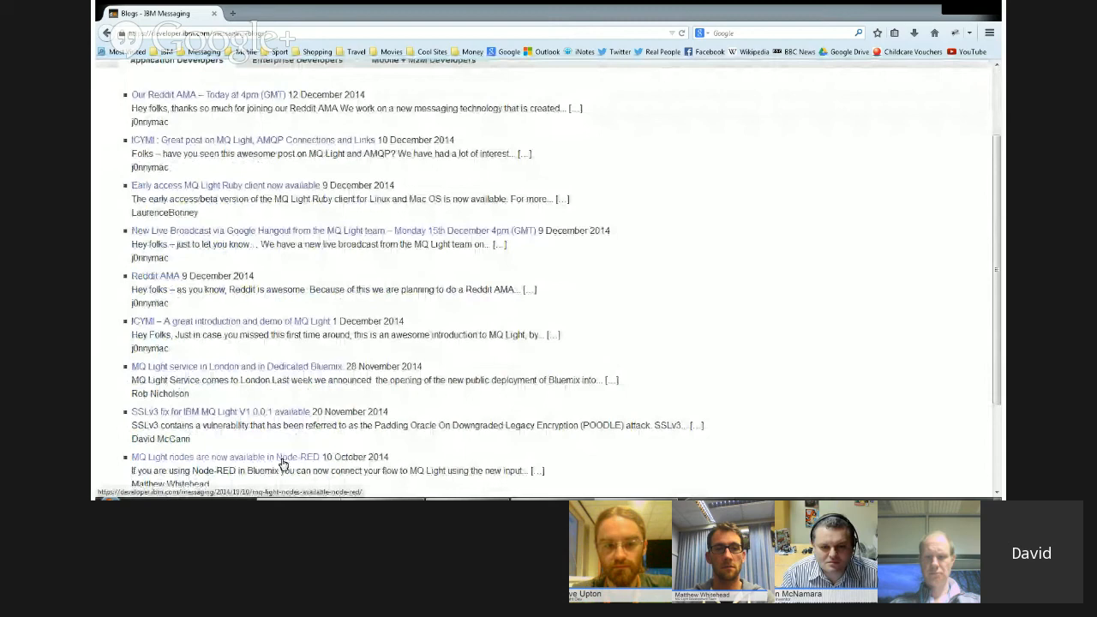
left_click(225, 456)
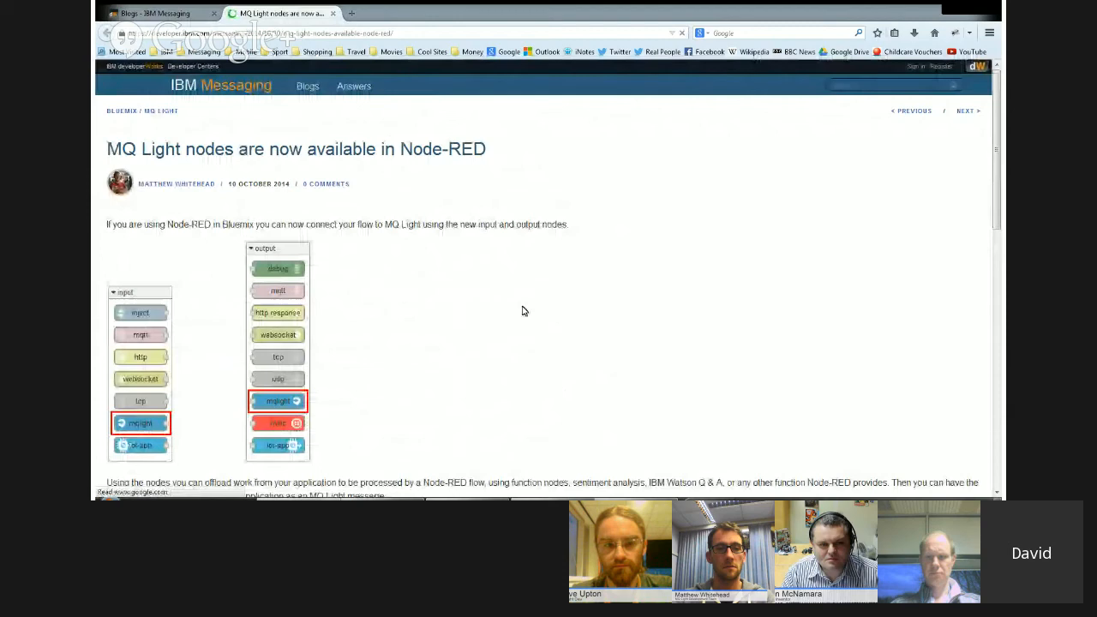
Read through the Node-RED MQ Light nodes post, then return to the IBM MQ Light tab.
scroll("down", 3)
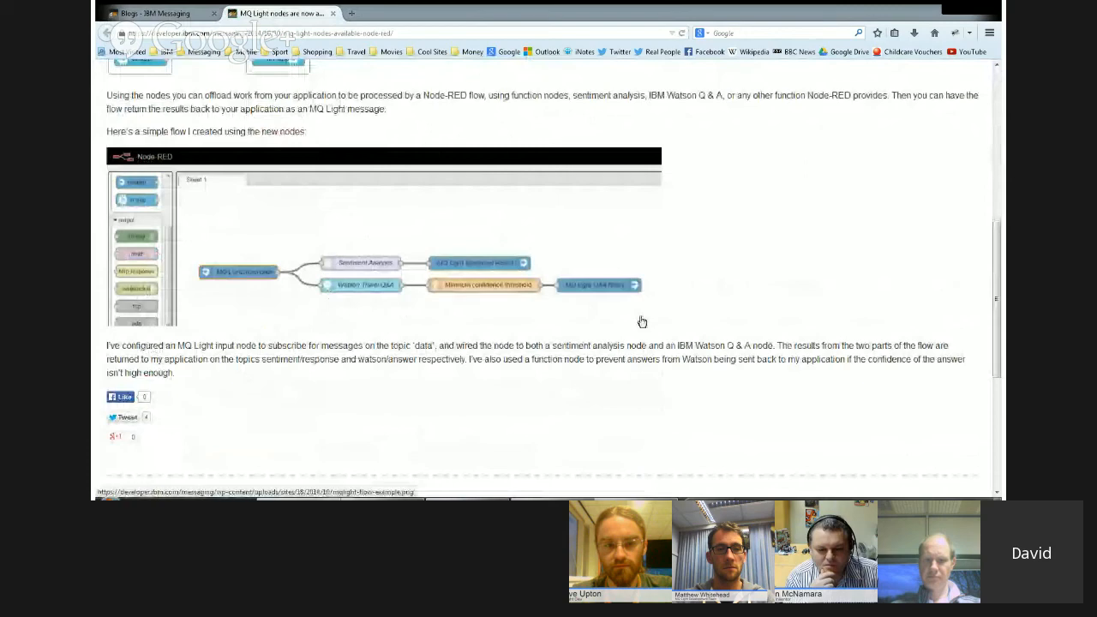
scroll("up", 3)
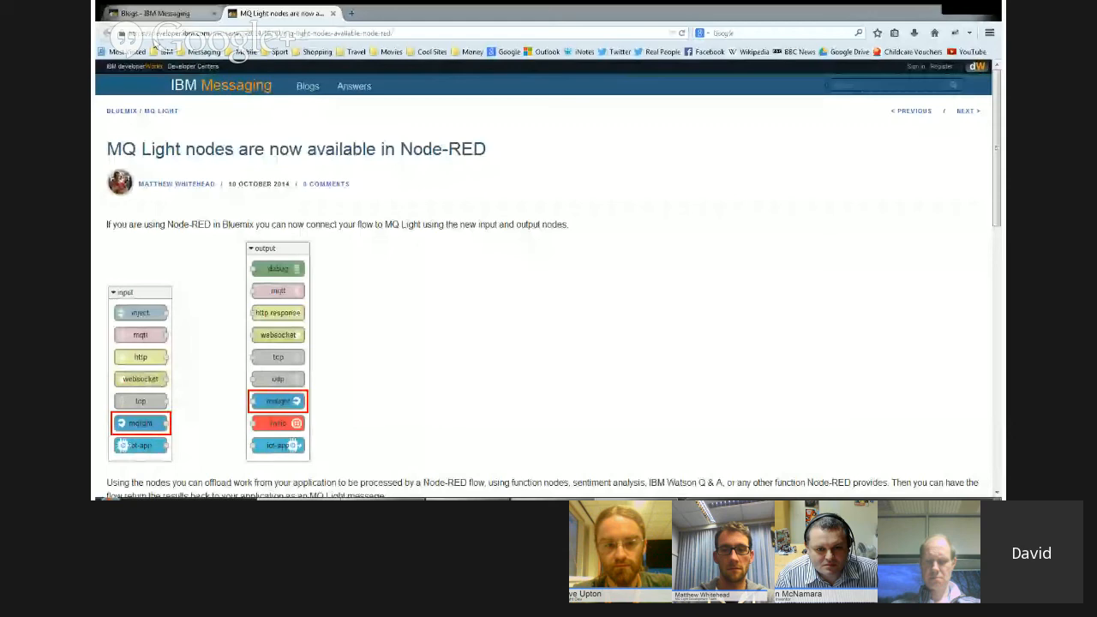
left_click(158, 13)
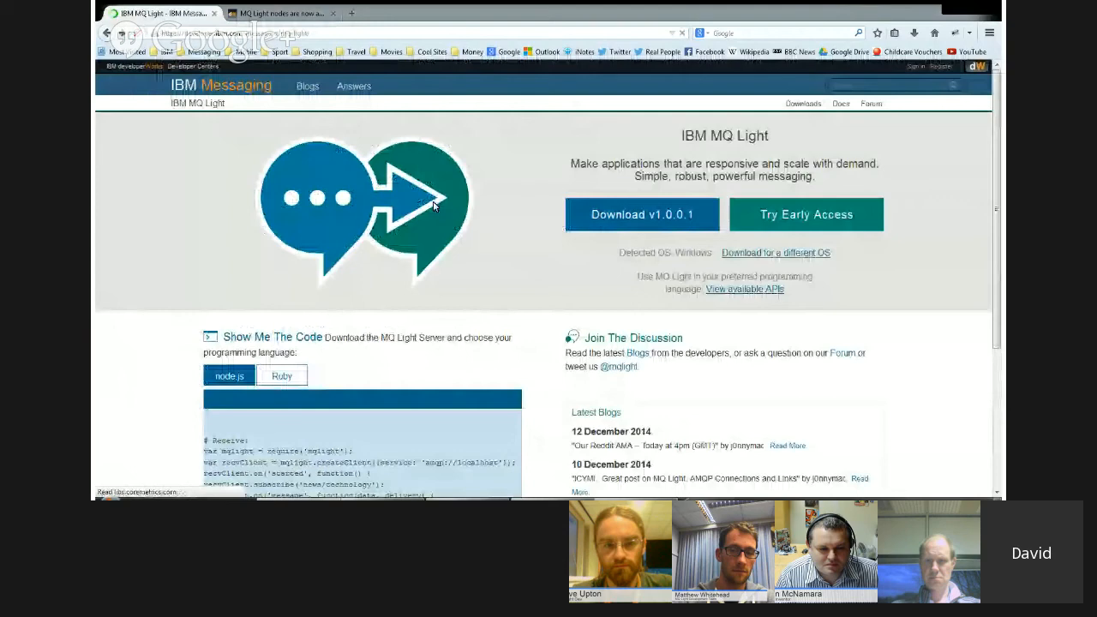